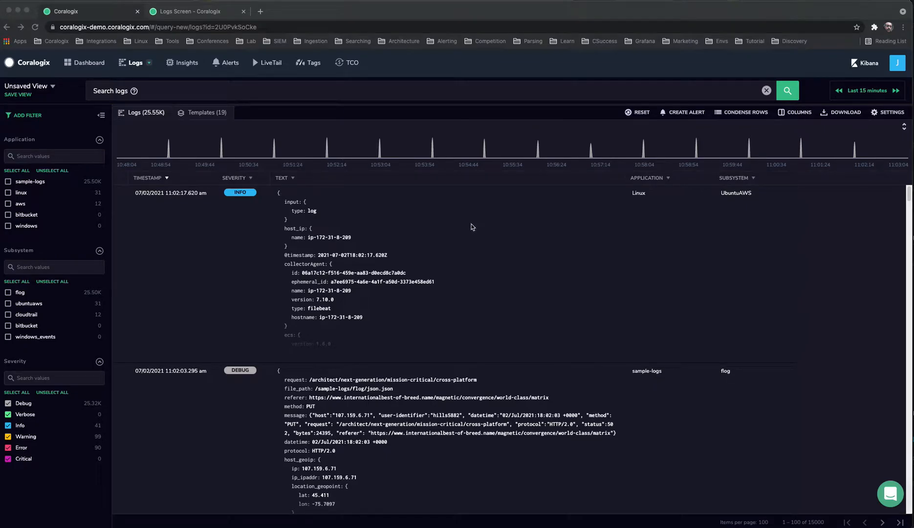
mouse_move(429, 84)
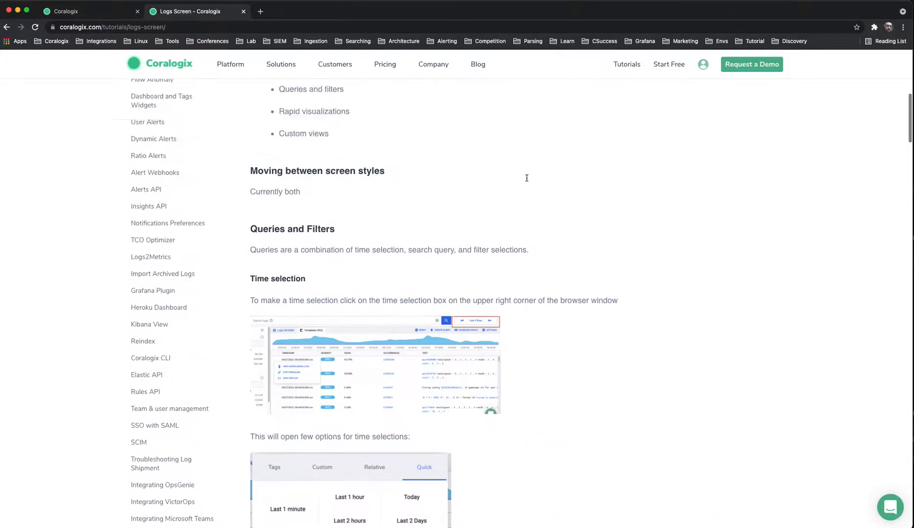
- Try the interface settings, switching the logs screen to light mode and back to dark
scroll("up", 3)
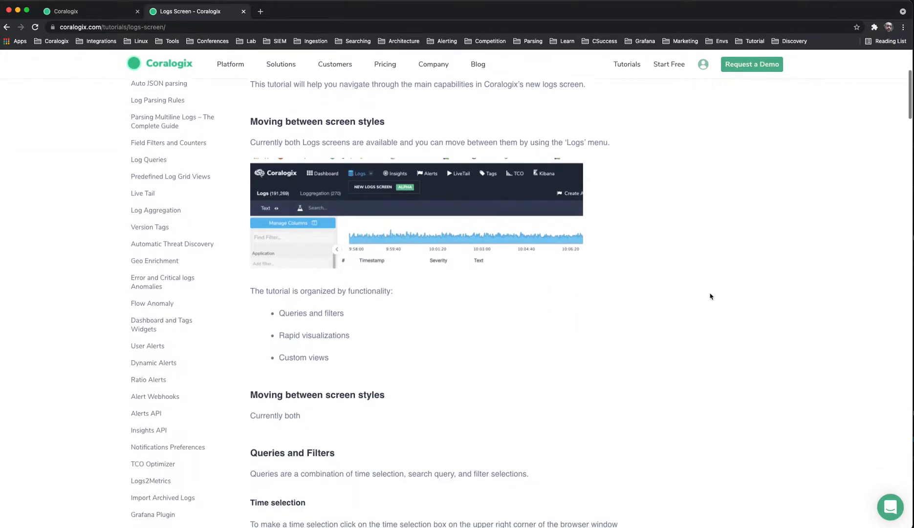
scroll("down", 3)
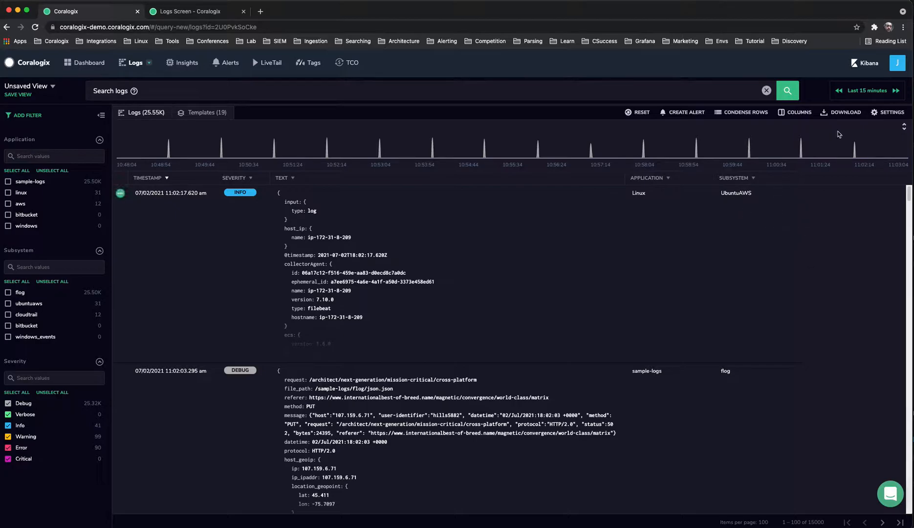
left_click(892, 112)
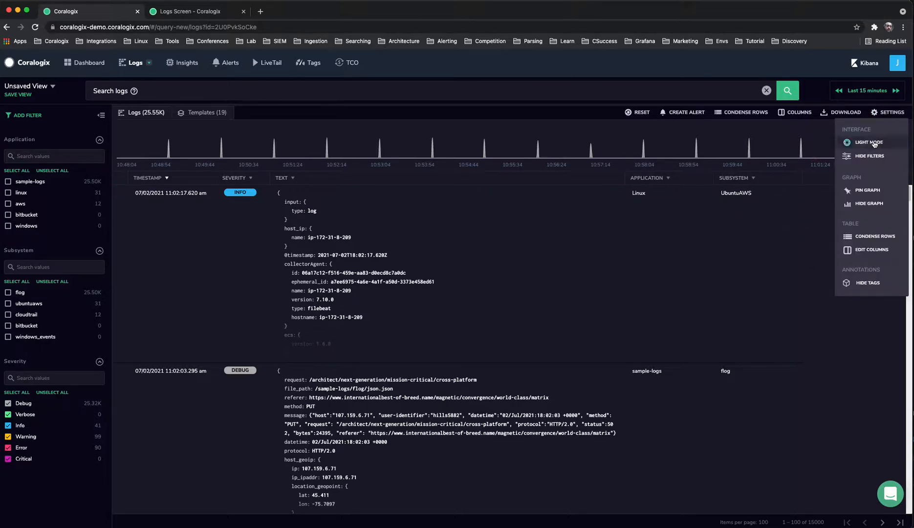
left_click(869, 142)
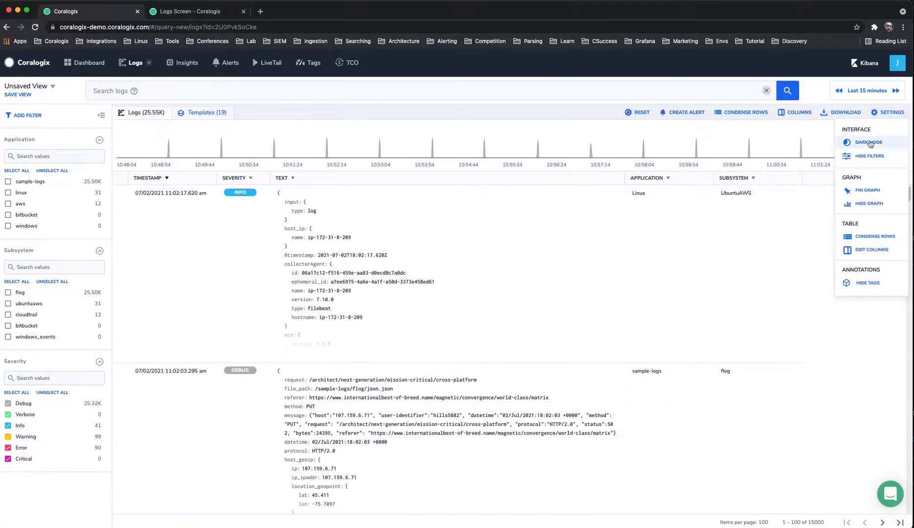
left_click(869, 141)
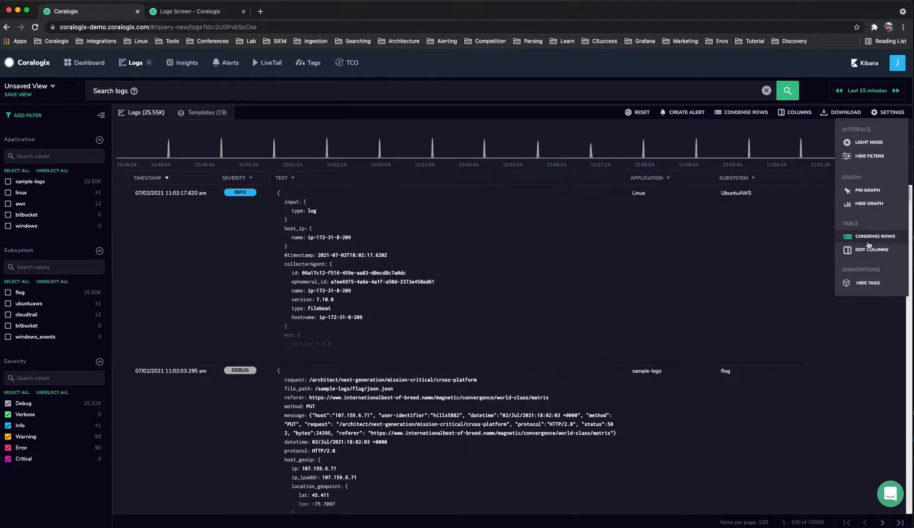
left_click(375, 126)
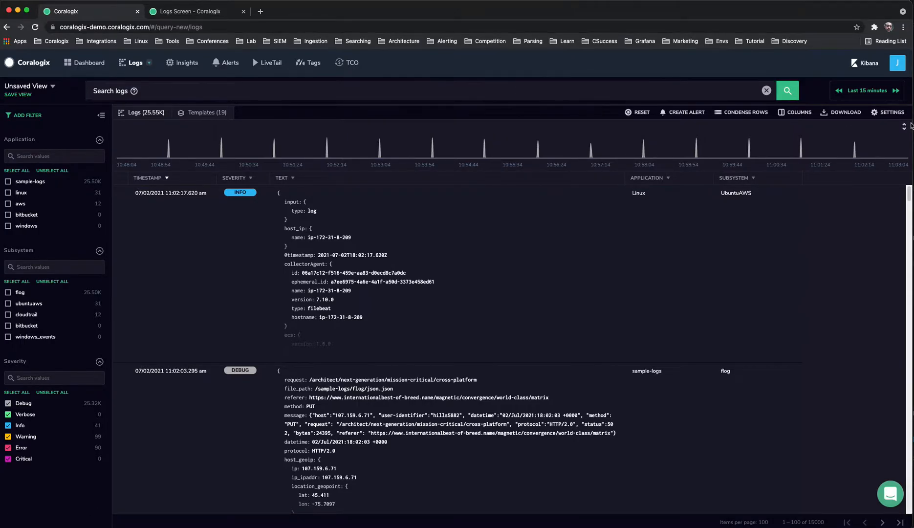
left_click(408, 90)
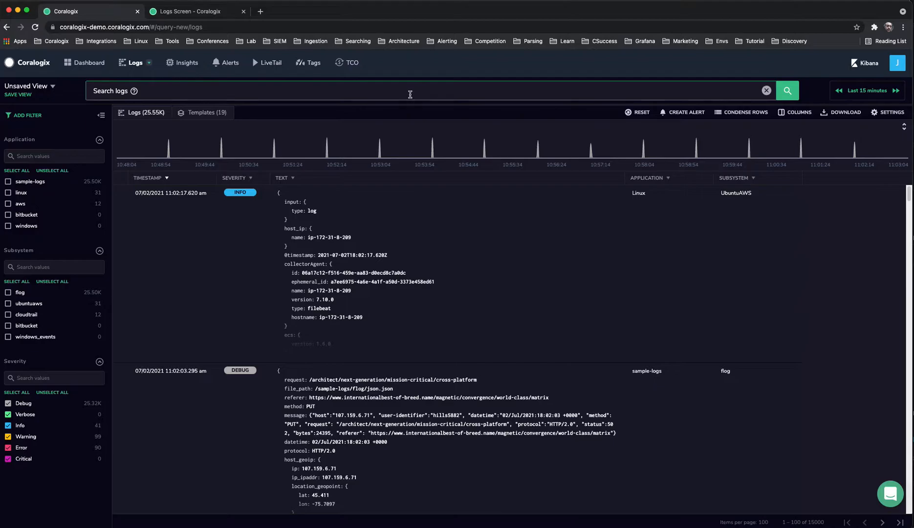
- In the time selector toggle 'Refresh query automatically', then set the range to Last 2 Days
left_click(867, 90)
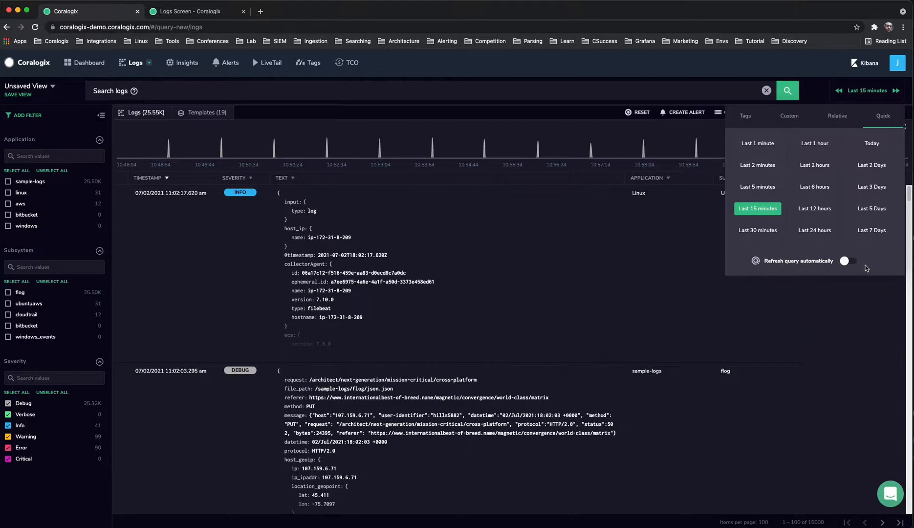
left_click(846, 261)
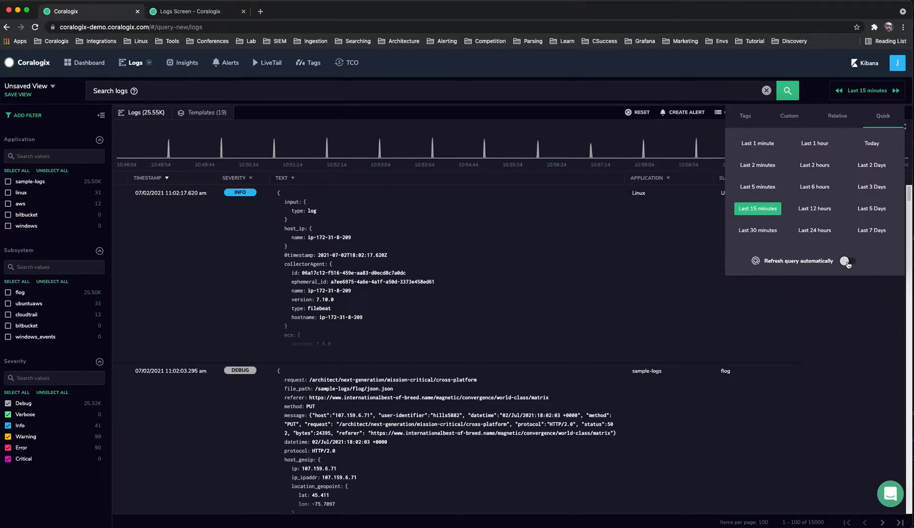
left_click(847, 261)
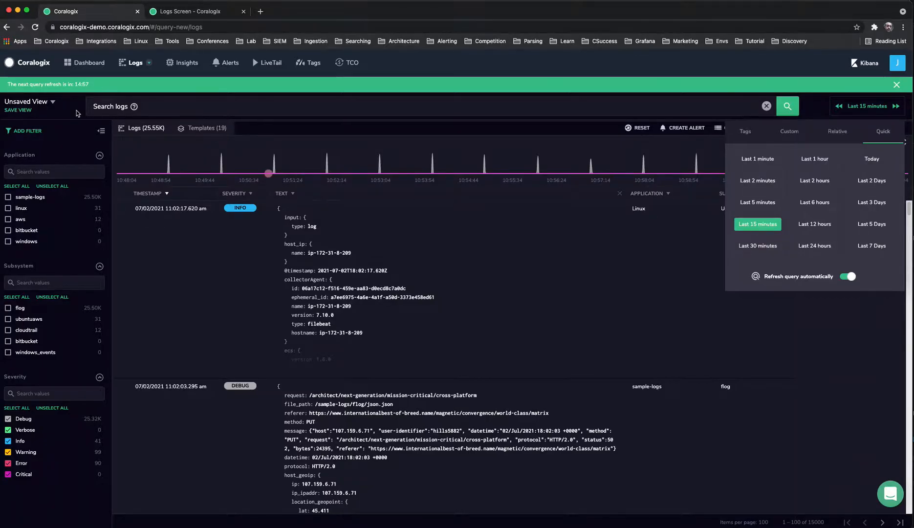
mouse_move(390, 181)
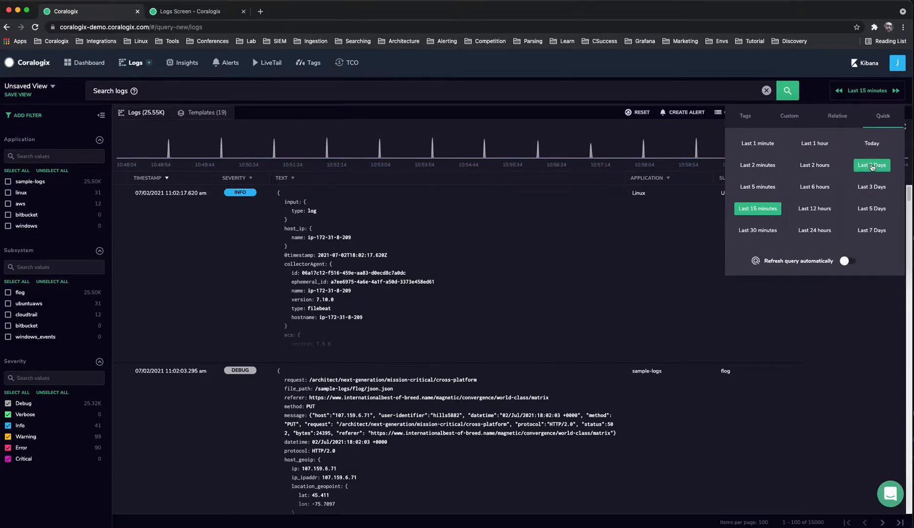
left_click(872, 165)
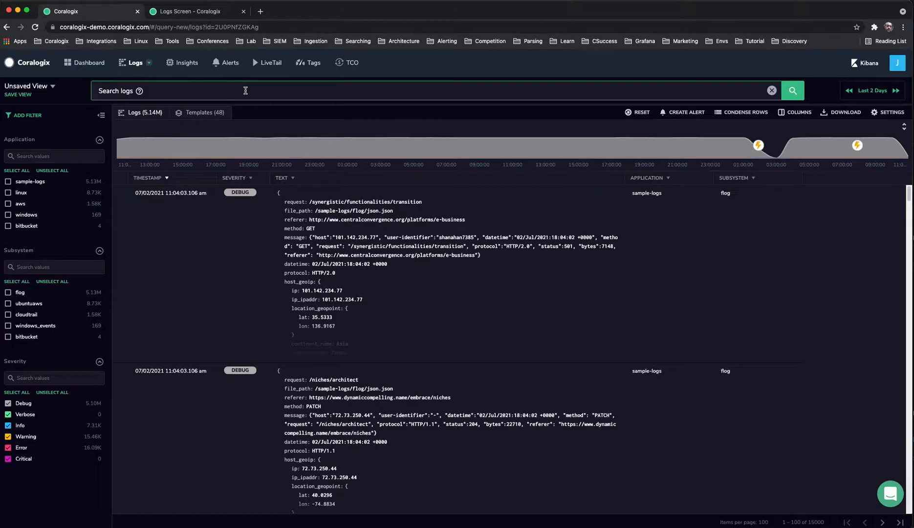
- Search the logs for 'error' and zoom into a roughly eight-hour window on the histogram
type("error")
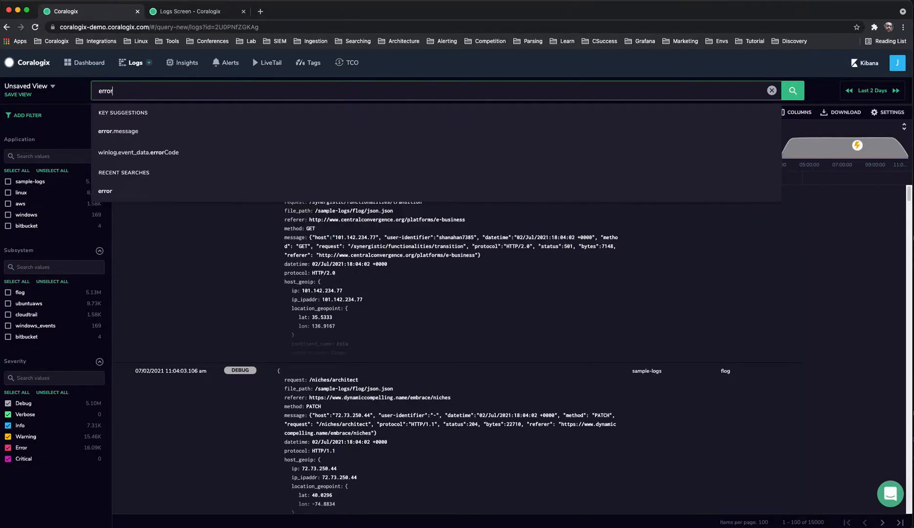
left_click(793, 90)
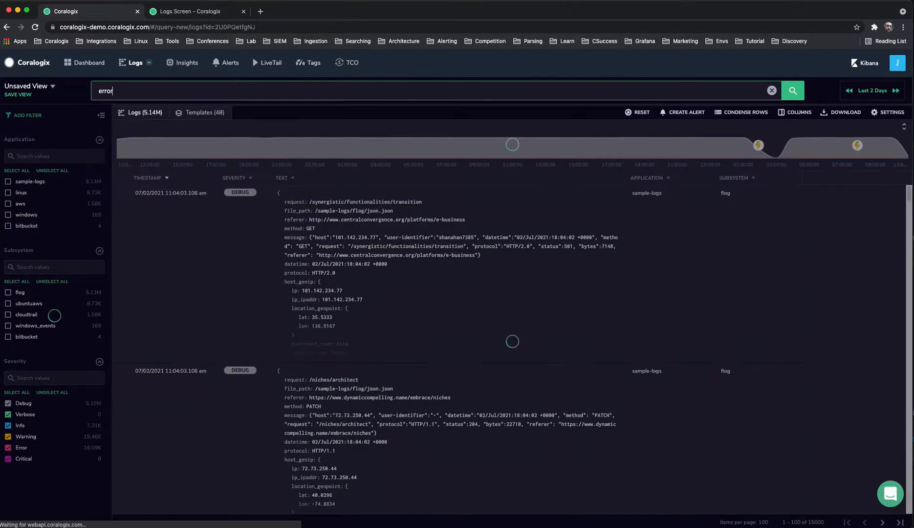
left_click(793, 90)
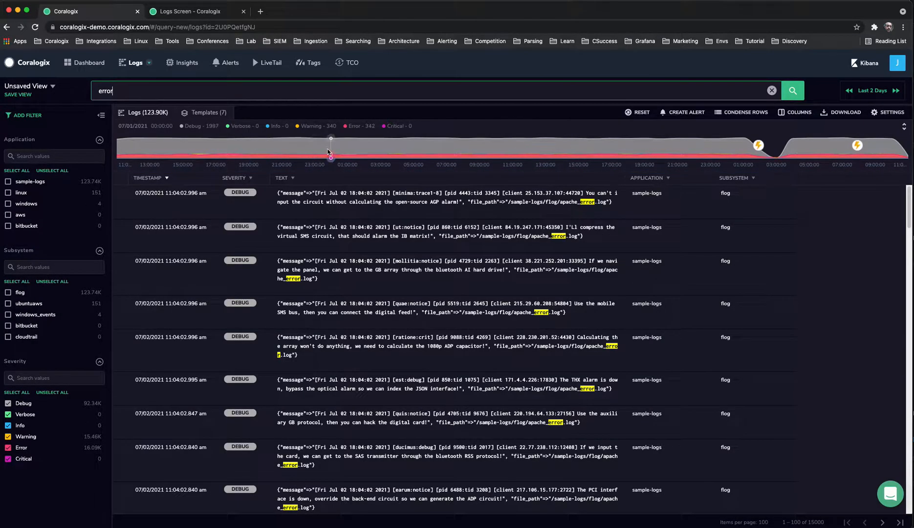
left_click_drag(330, 153, 611, 153)
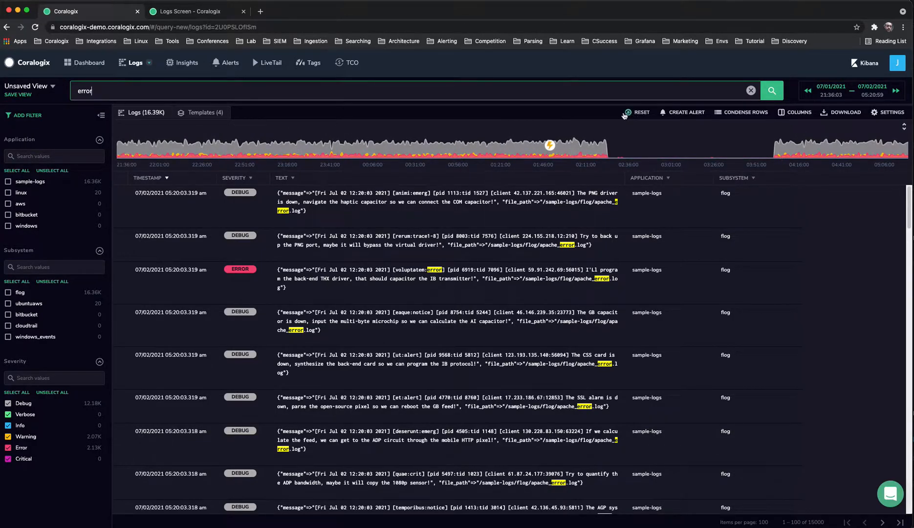
- Reset the query and time range to all logs from the last 15 minutes and browse the entries
left_click(641, 112)
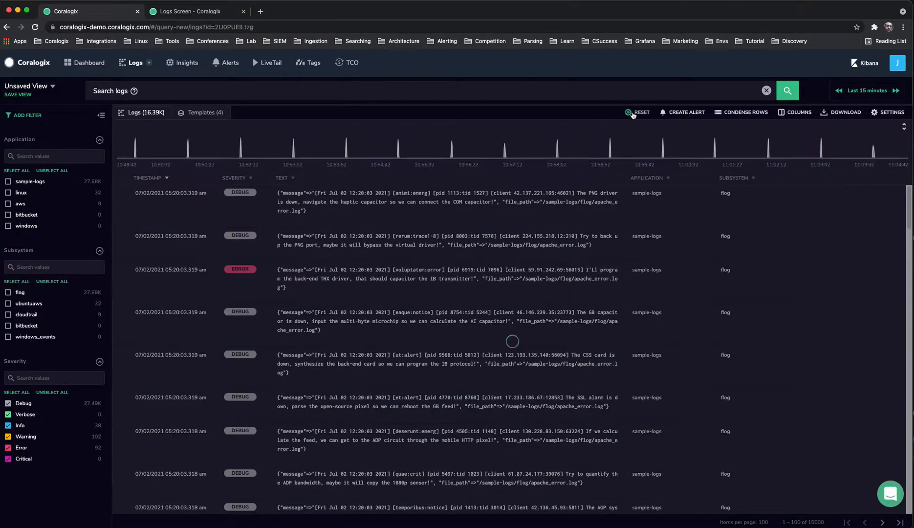
left_click(641, 112)
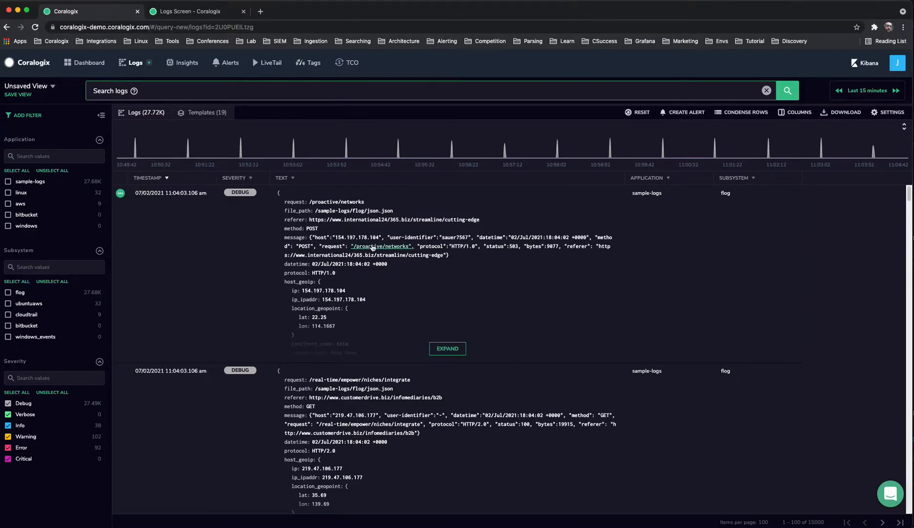
scroll("down", 3)
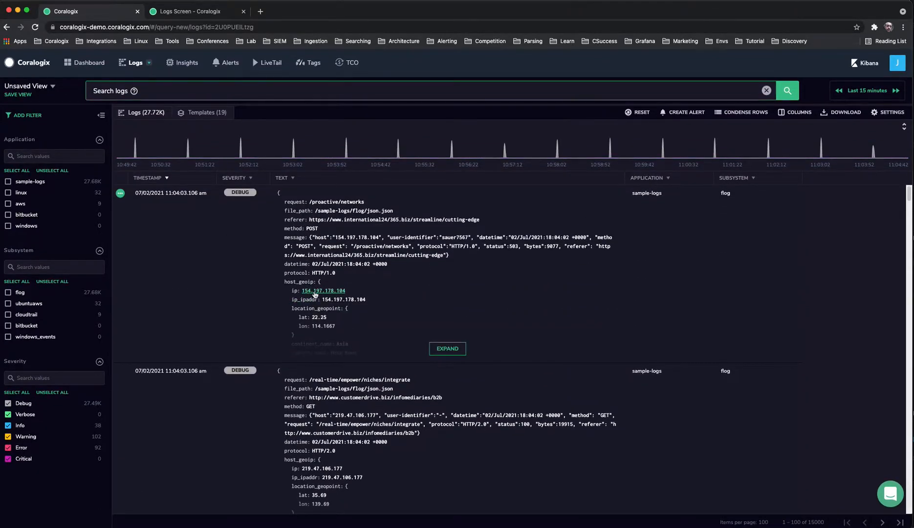
- Include host_geoip.ip 154.197.178.104 in the query, then glance at and close the new alert form
left_click(323, 291)
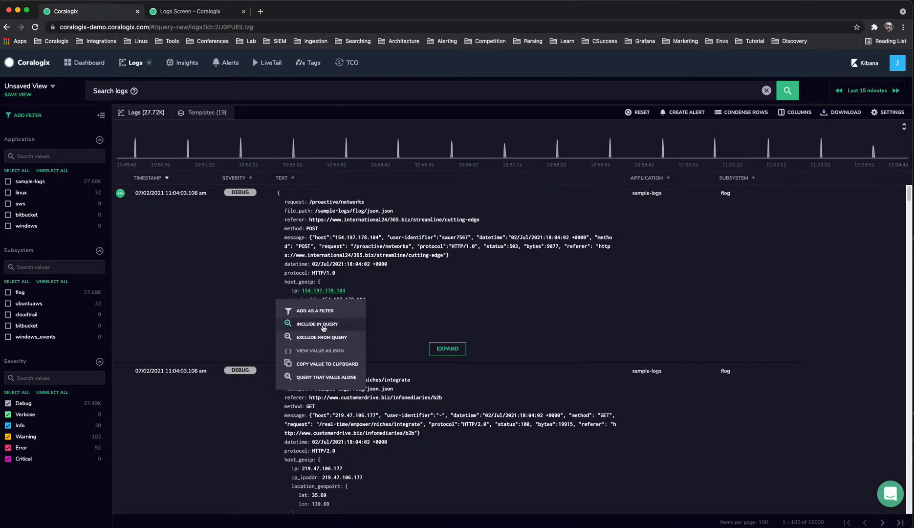
left_click(317, 324)
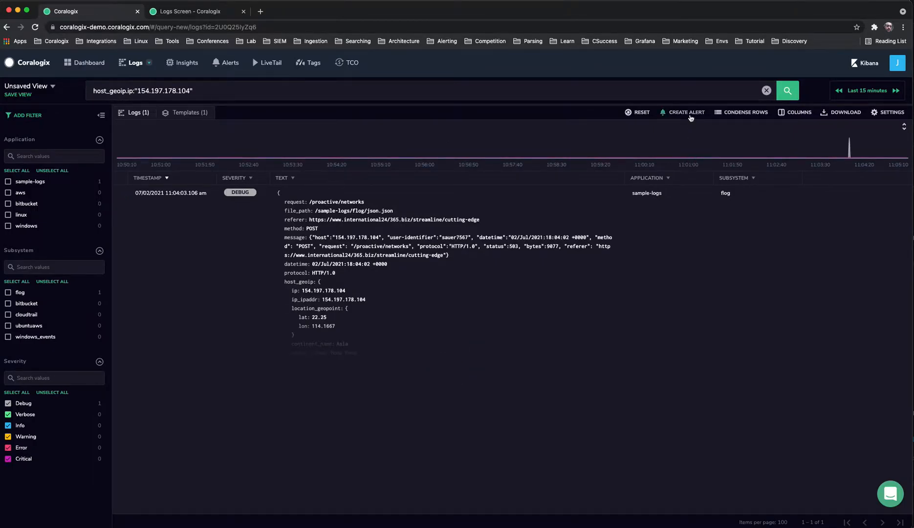
left_click(687, 111)
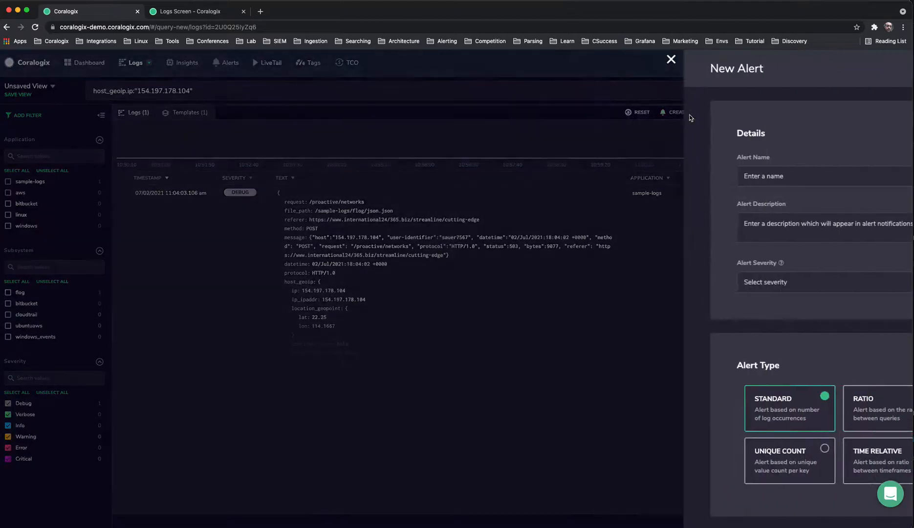
left_click(671, 59)
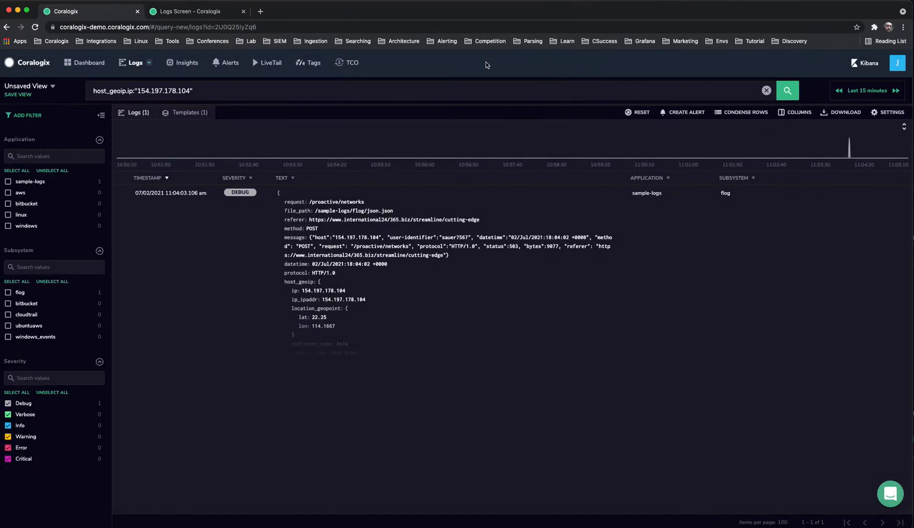
mouse_move(750, 114)
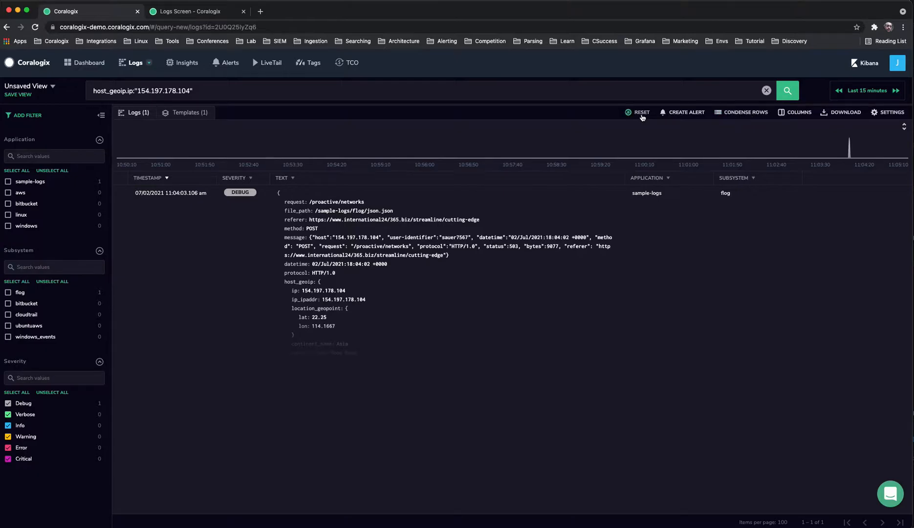
- Toggle condense/expand rows, clear the IP filter, then show all 27.71K logs as condensed rows
left_click(746, 111)
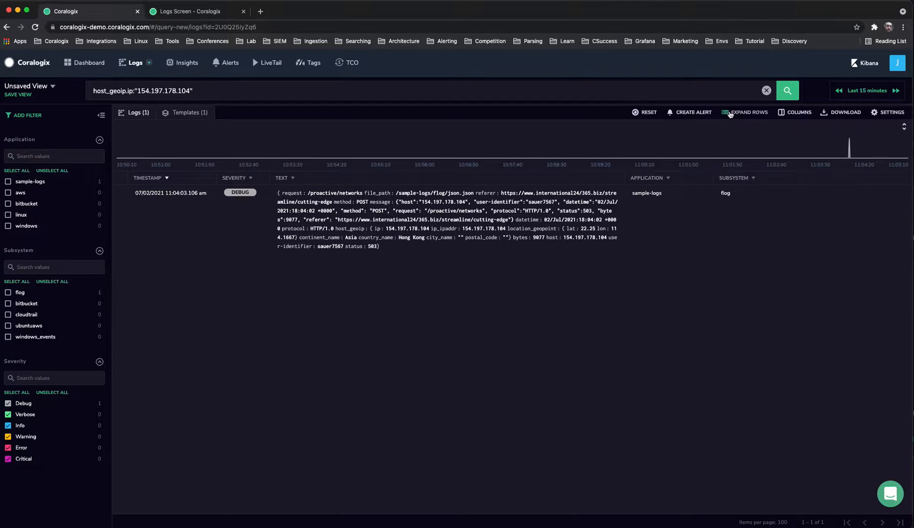
left_click(748, 111)
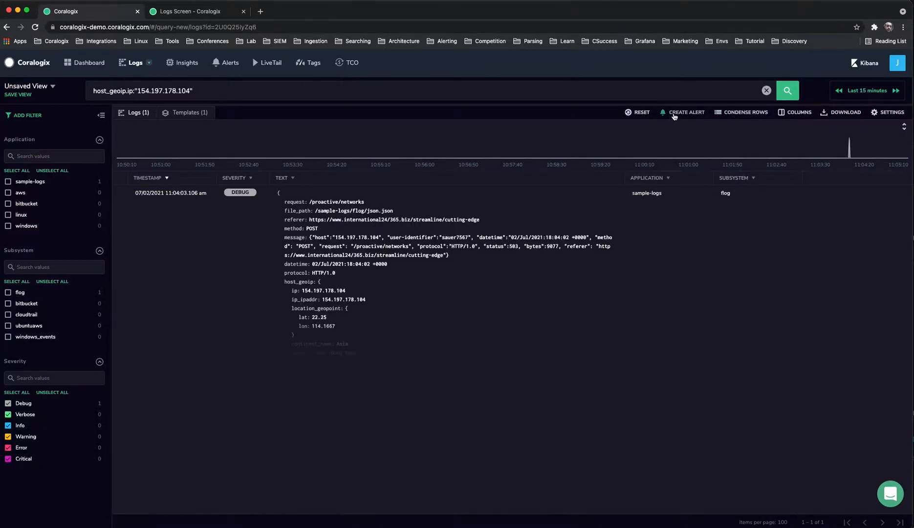
left_click(641, 111)
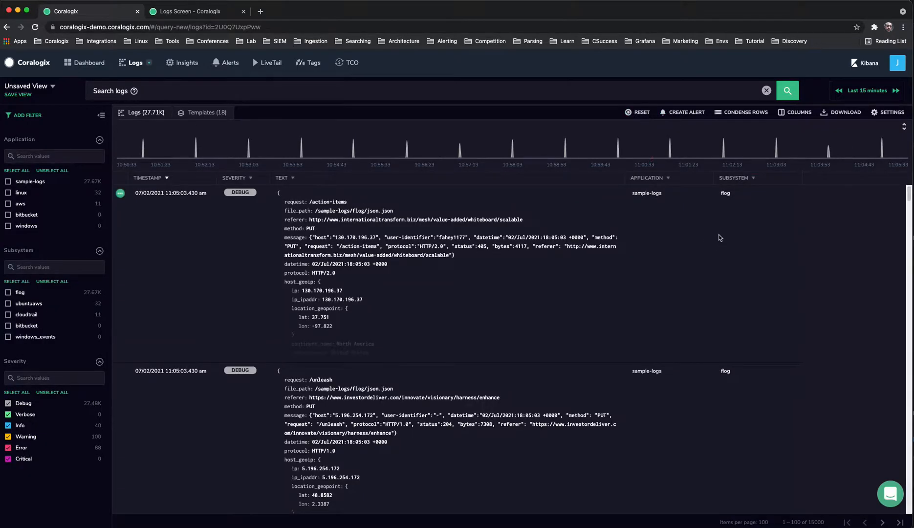
left_click(747, 112)
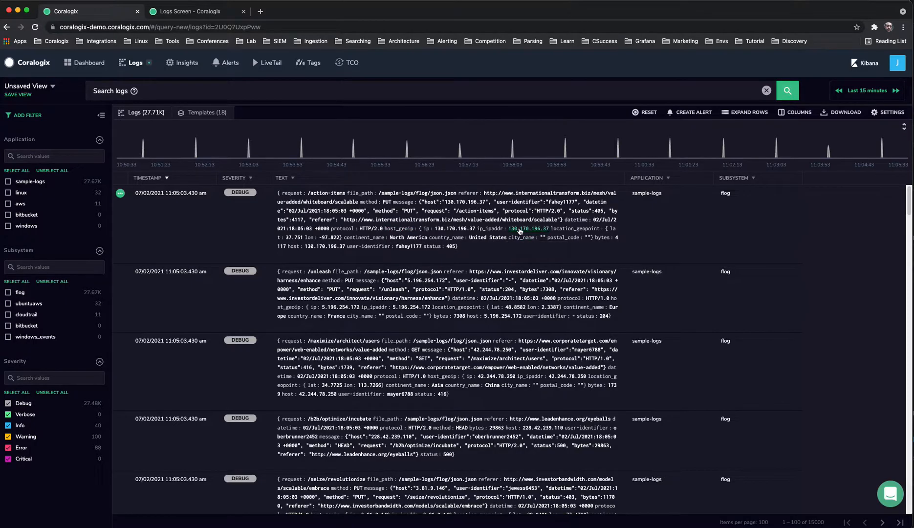
mouse_move(454, 229)
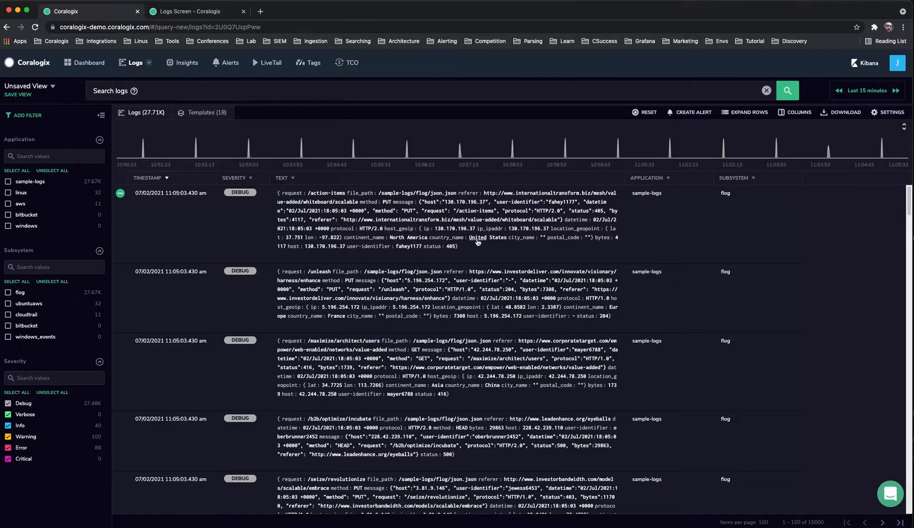
left_click(446, 237)
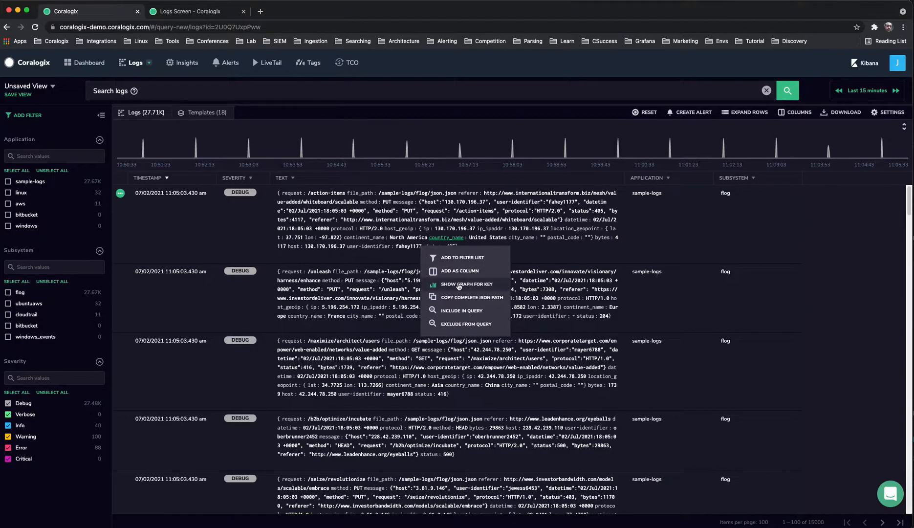
left_click(467, 284)
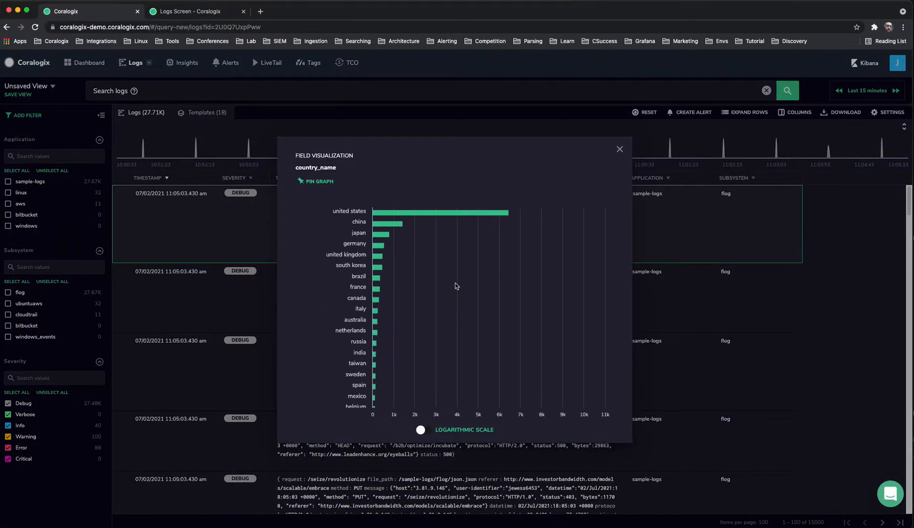
mouse_move(435, 354)
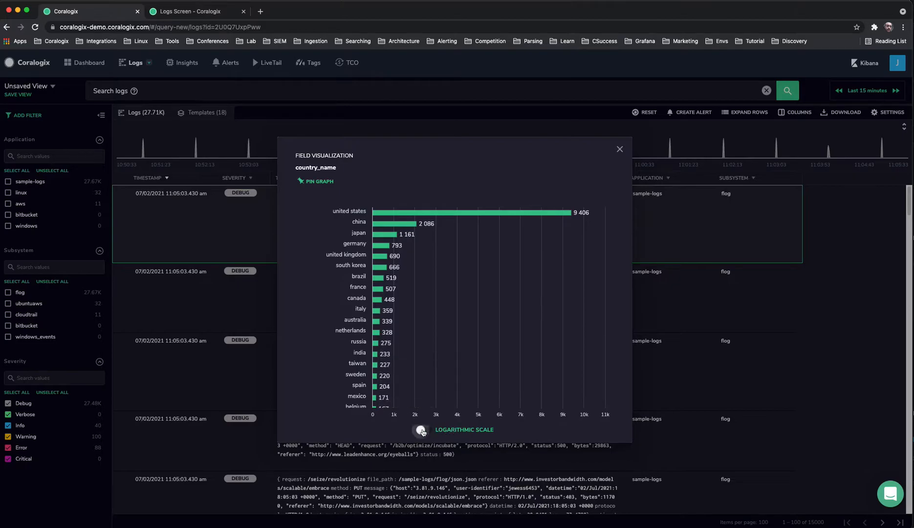
left_click(424, 429)
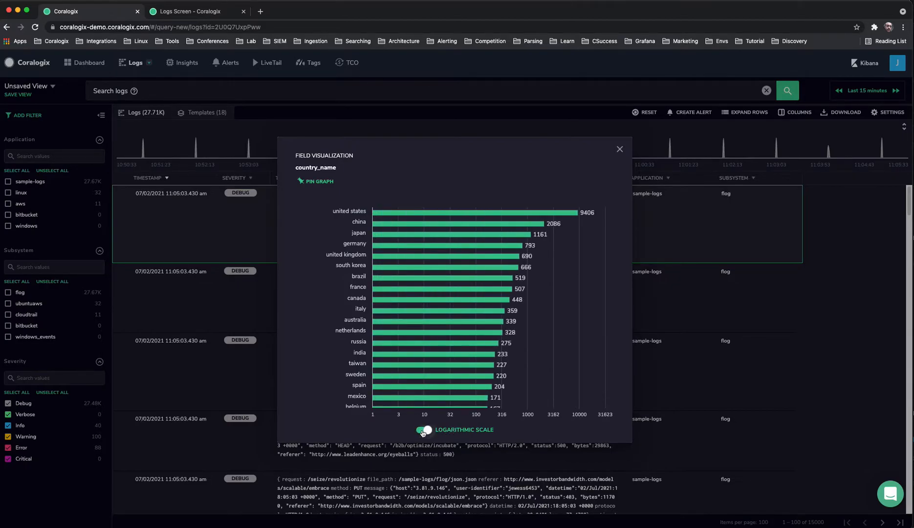
left_click(424, 429)
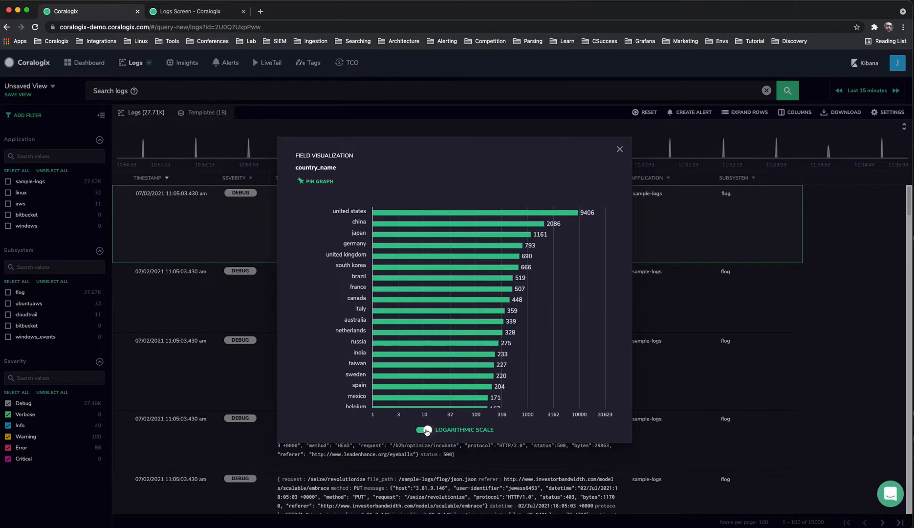
left_click(421, 429)
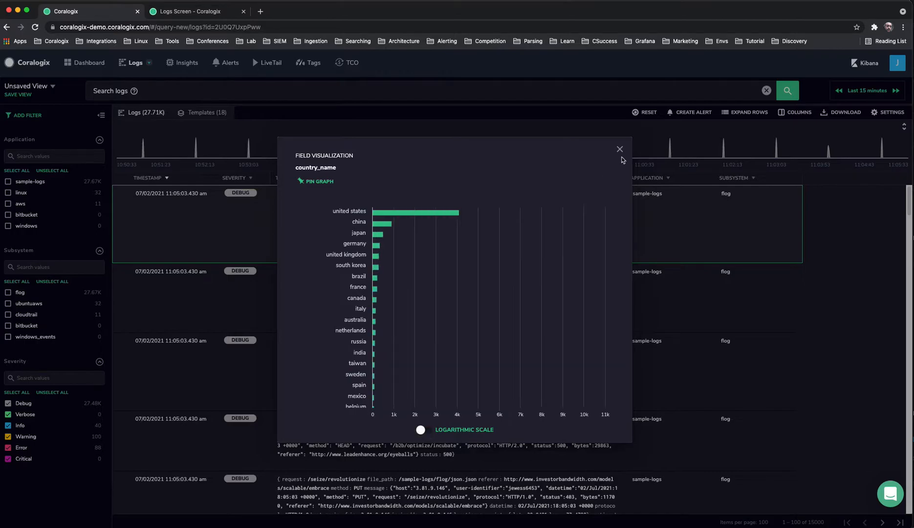
left_click(619, 150)
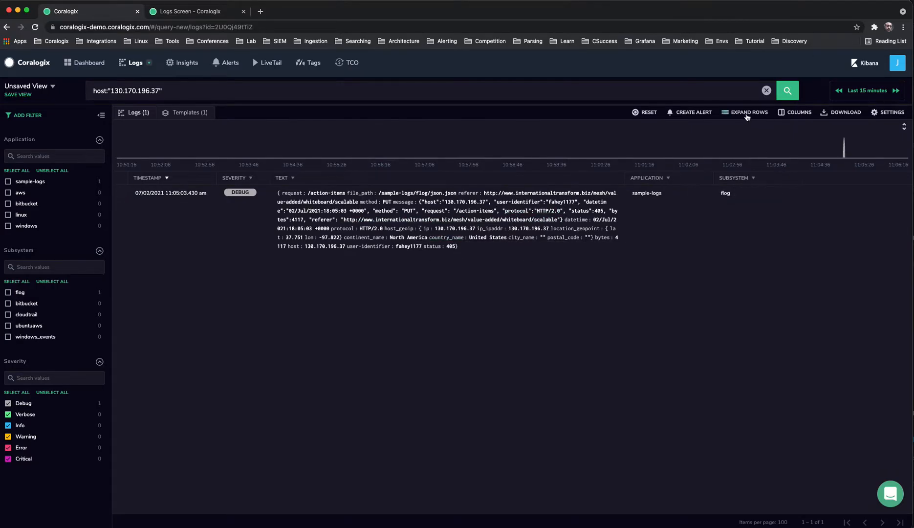
- Expand the log for host 130.170.196.37 into its structured fields
left_click(744, 112)
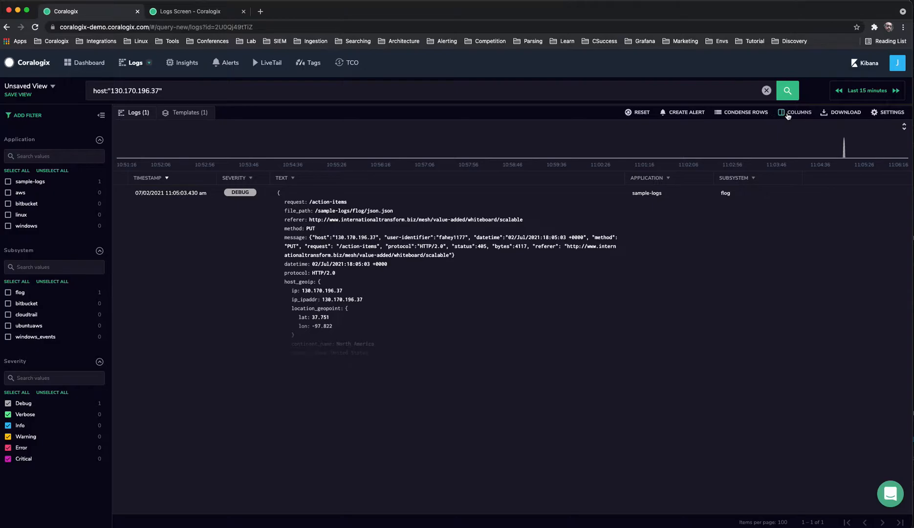
- Replace the Subsystem column with IP address, apply it, then reset to the full unfiltered log list
left_click(798, 111)
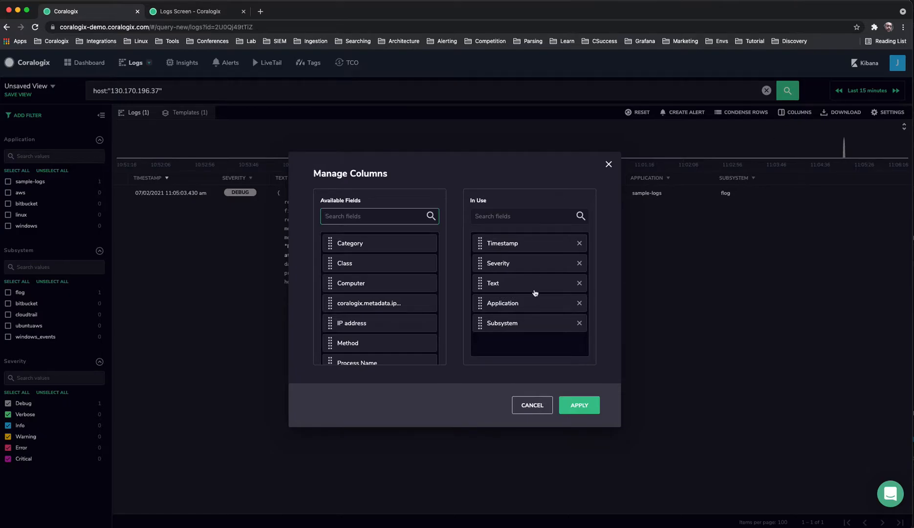
mouse_move(440, 324)
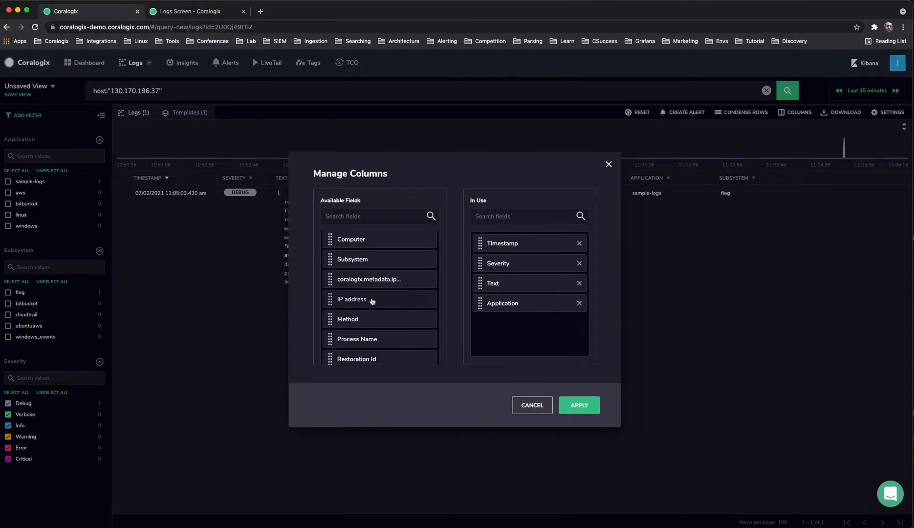
left_click(352, 300)
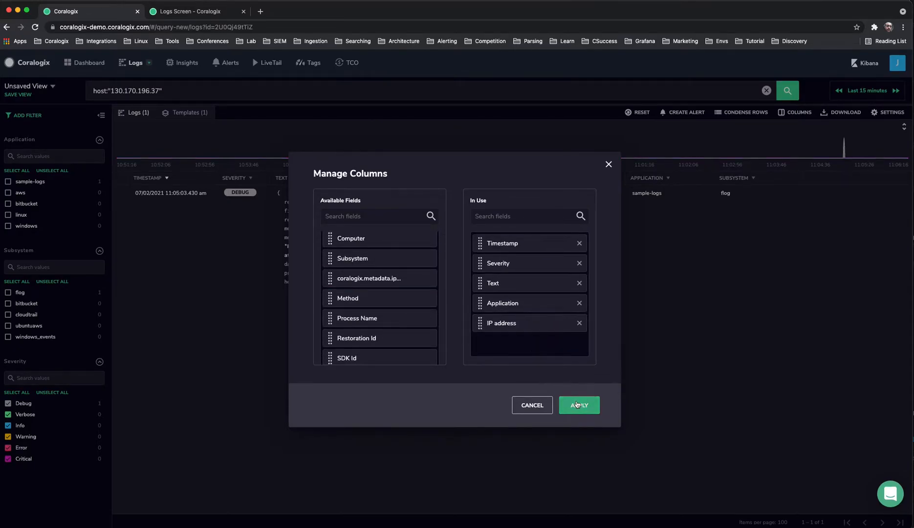
left_click(579, 405)
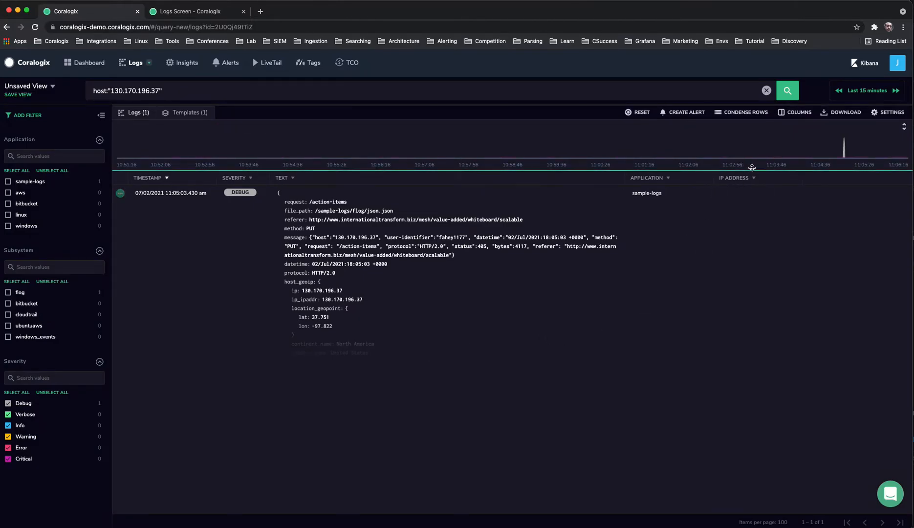
left_click(641, 111)
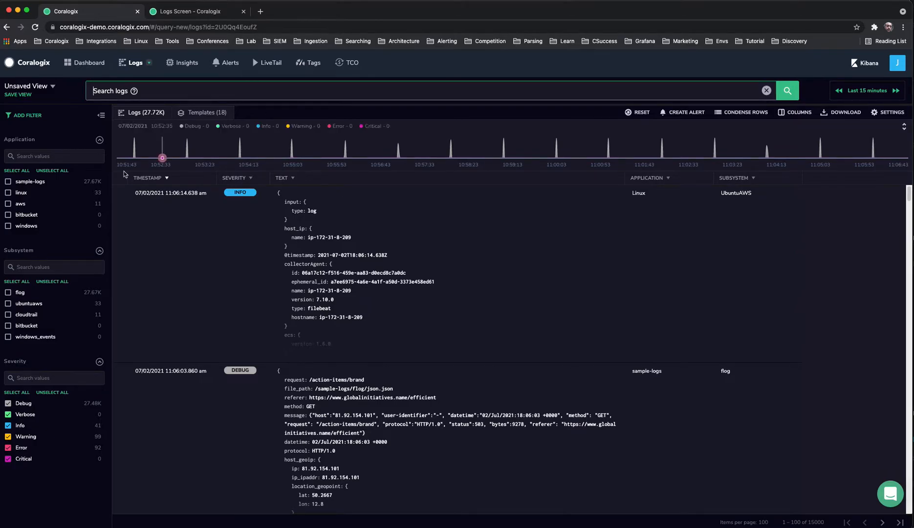
mouse_move(26, 226)
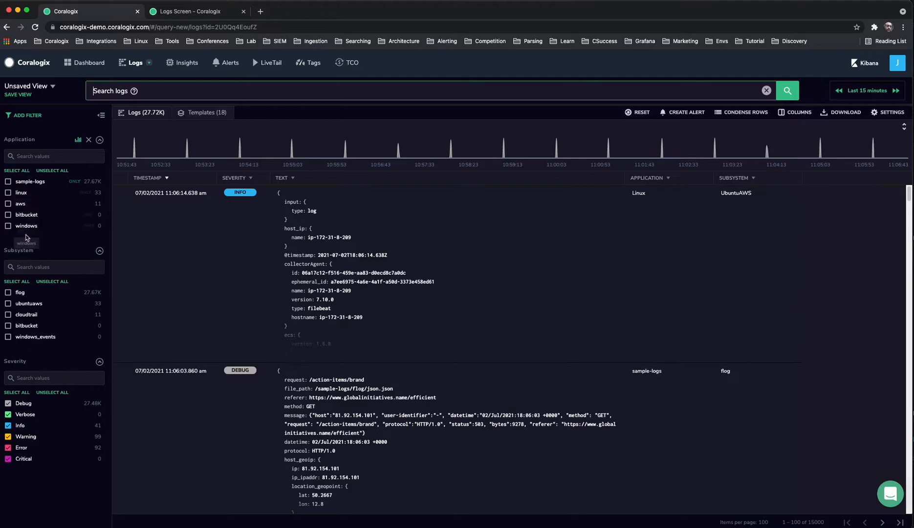
mouse_move(48, 183)
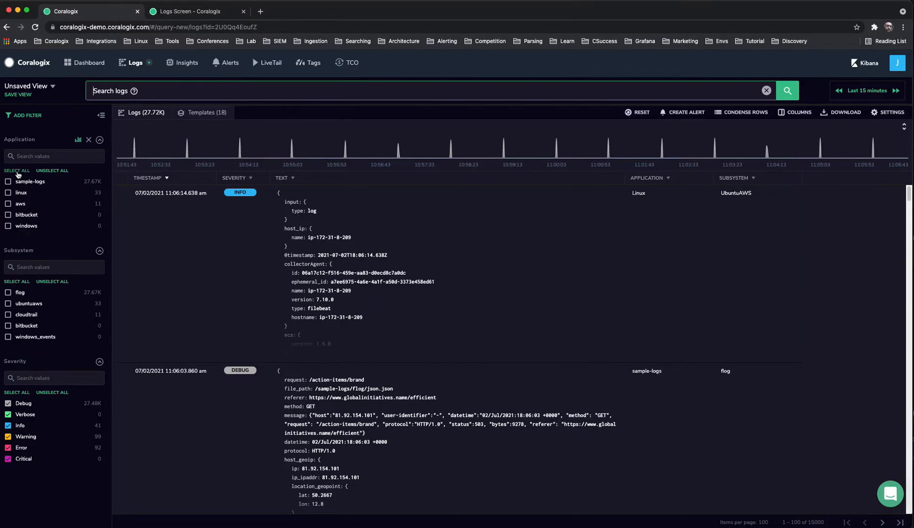
- Filter to only the aws application and only the cloudtrail subsystem, leaving 11 logs
left_click(17, 170)
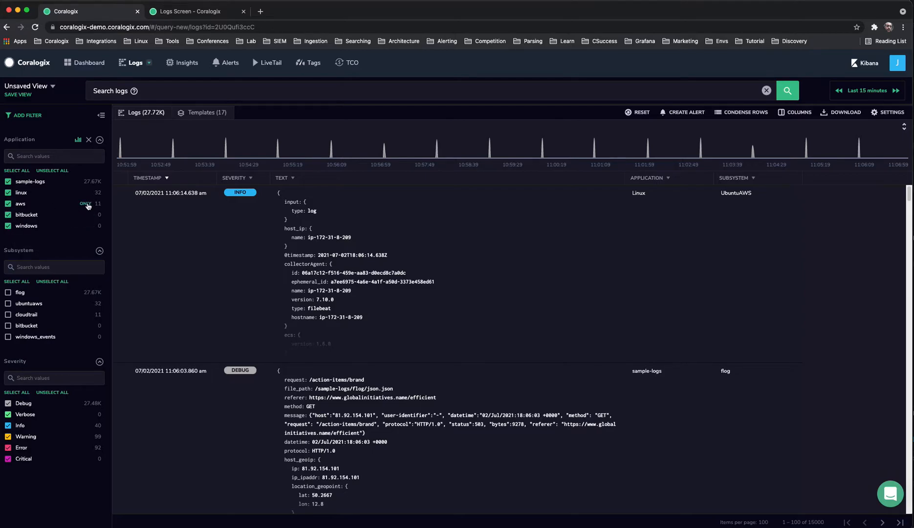
left_click(86, 203)
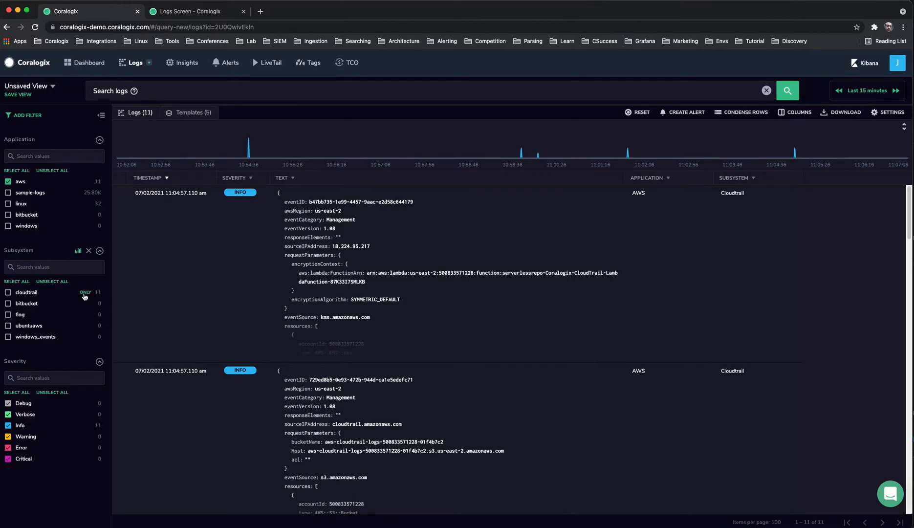
left_click(86, 292)
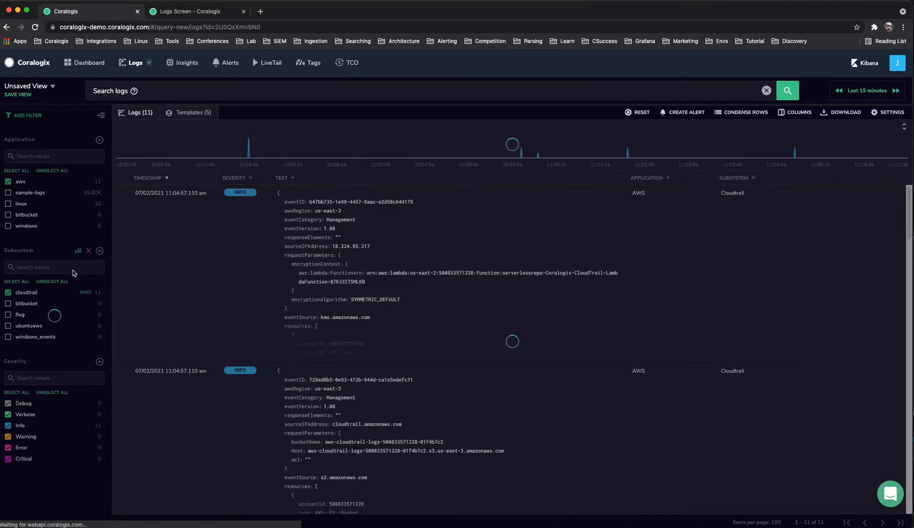
left_click(53, 267)
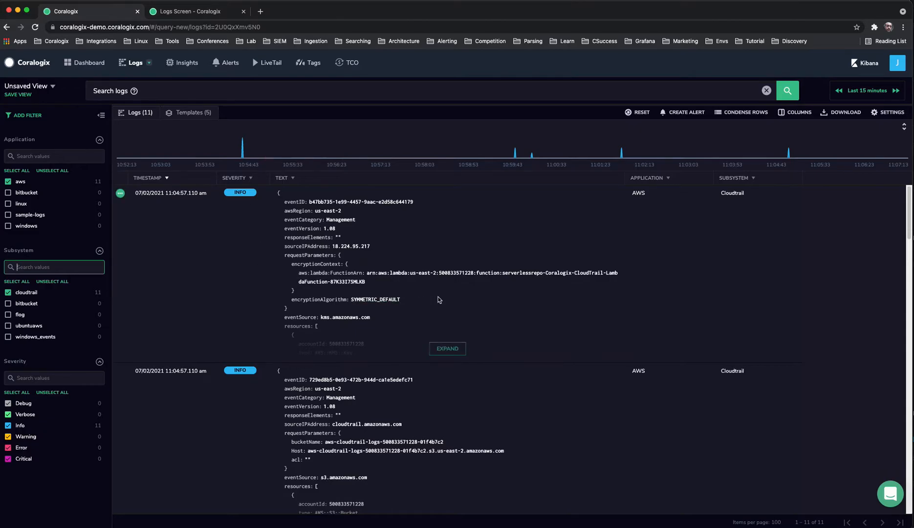
- Show the graph for the userIdentity type key, close it, then bring up actions for the AssumedRole value
left_click(447, 348)
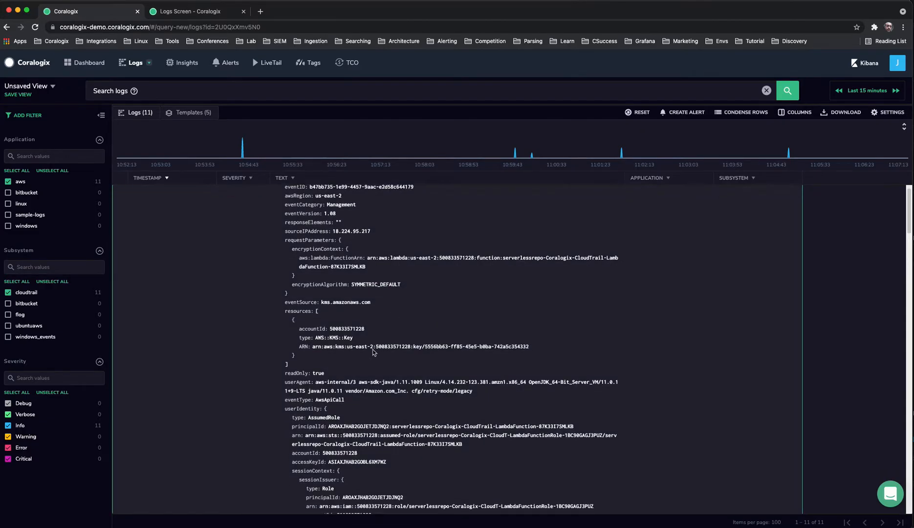
scroll("down", 3)
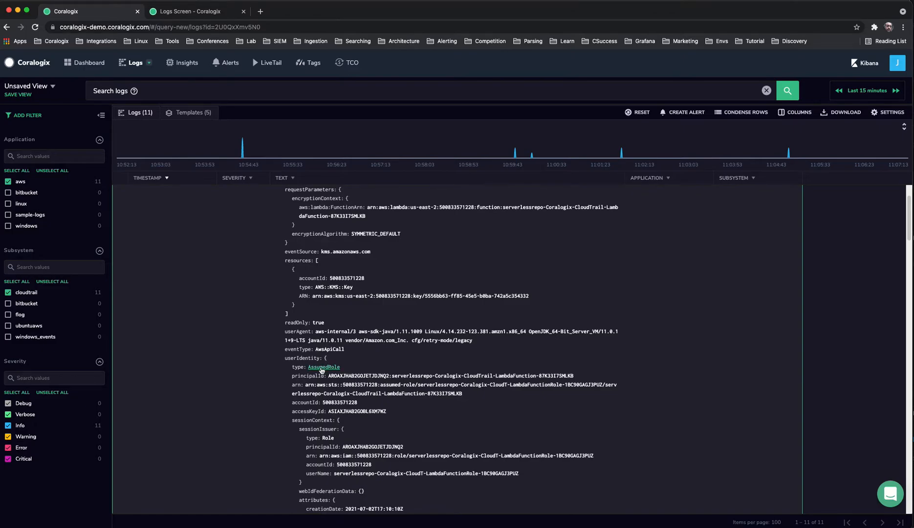
left_click(298, 367)
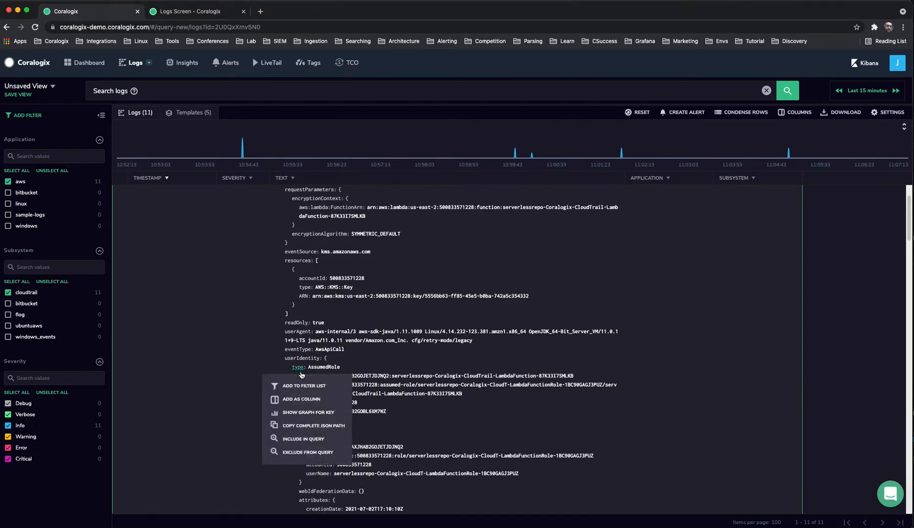
left_click(308, 412)
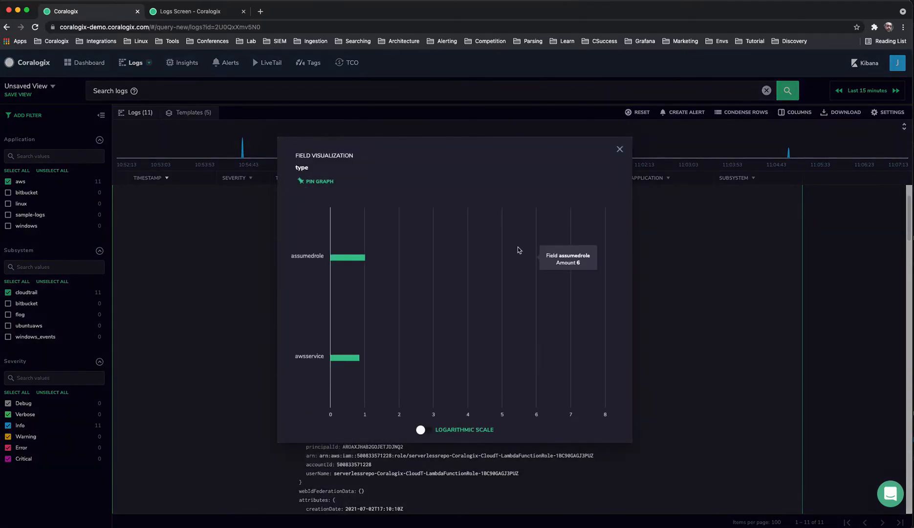
left_click(619, 150)
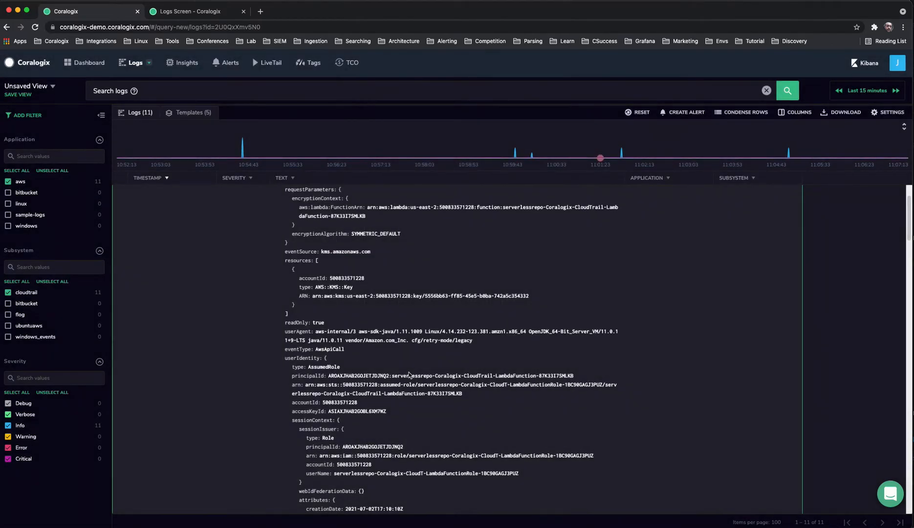
left_click(323, 367)
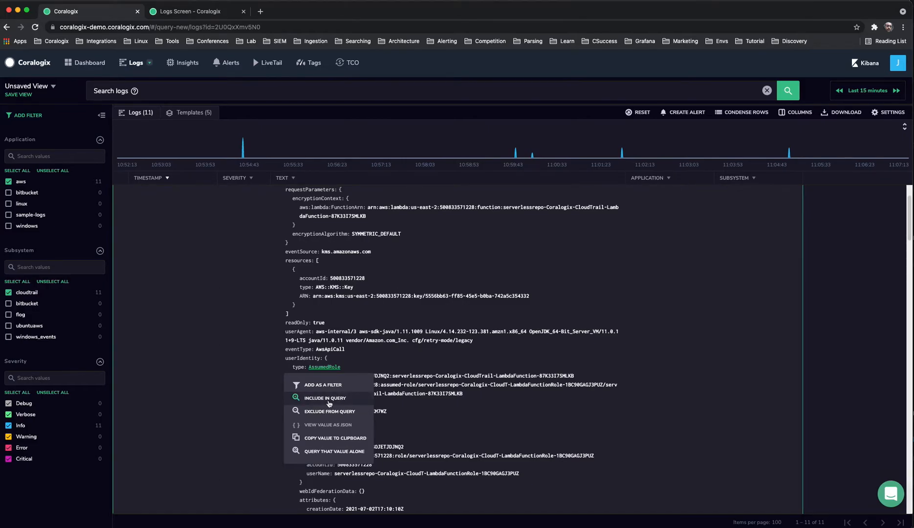
mouse_move(318, 413)
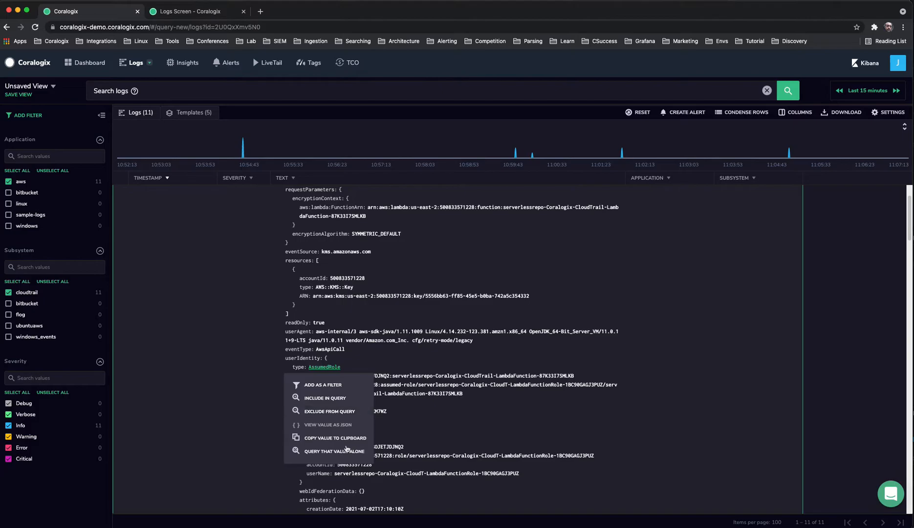
mouse_move(325, 397)
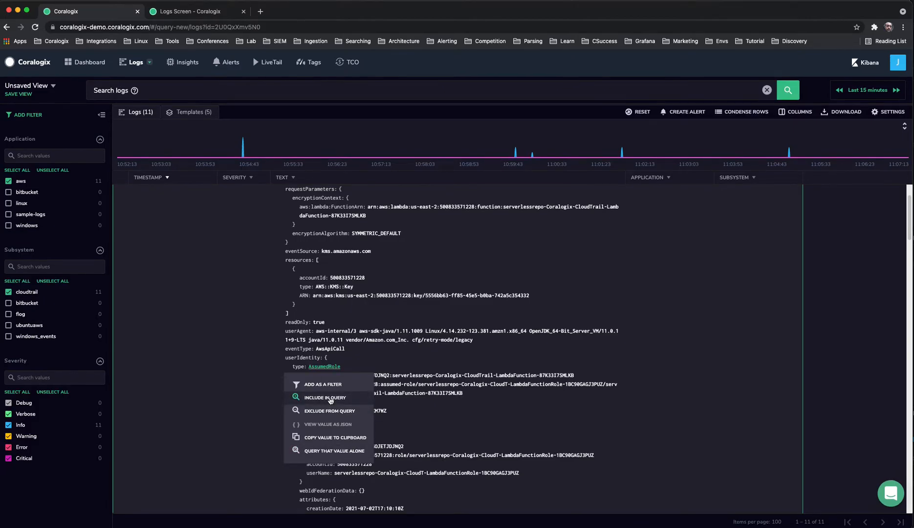
- Include userIdentity type AssumedRole AND sourceIPAddress 3.138.142.199 in the query, leaving one log
left_click(326, 397)
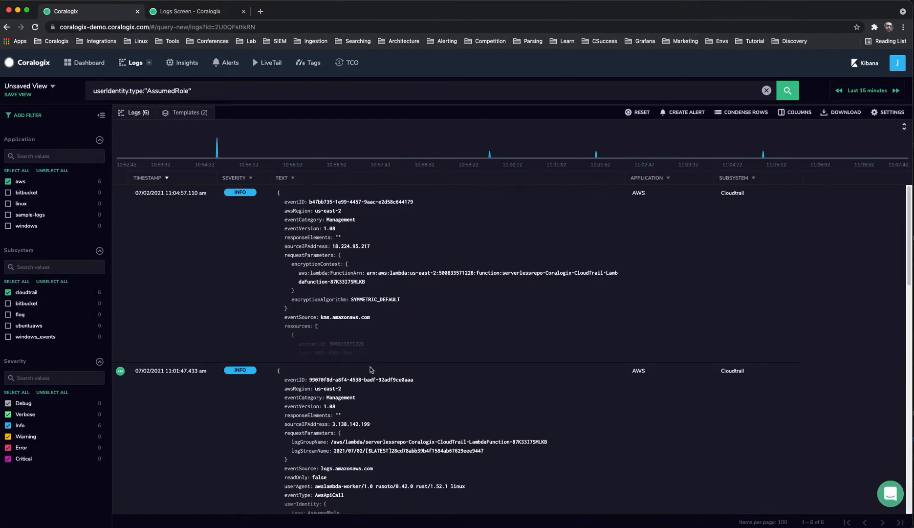
scroll("down", 3)
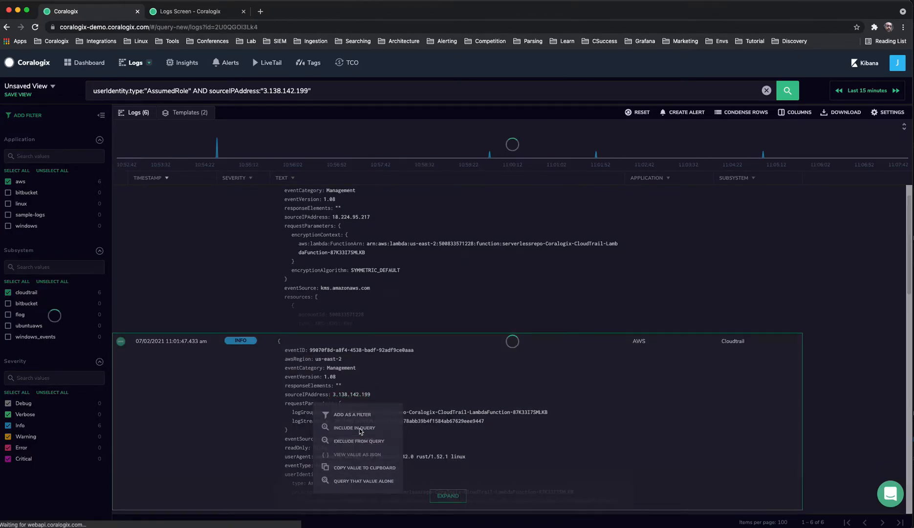
left_click(355, 428)
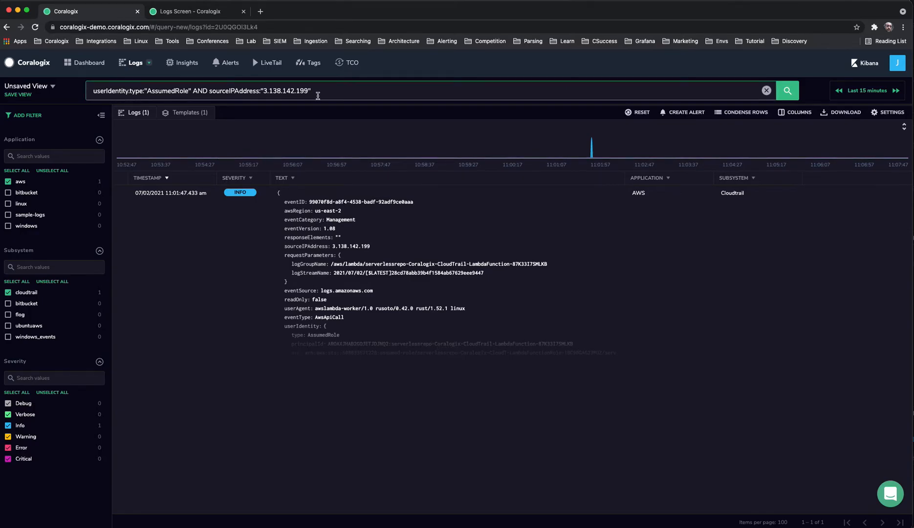
mouse_move(302, 135)
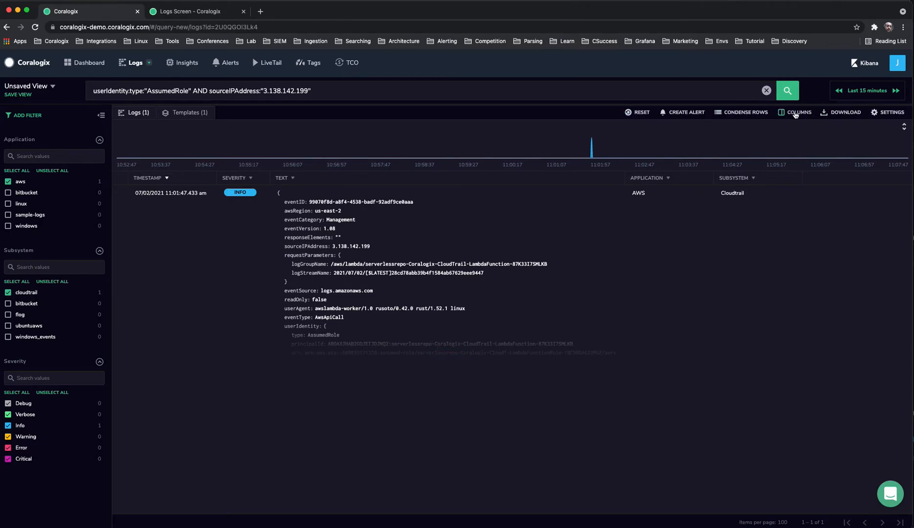
left_click(798, 111)
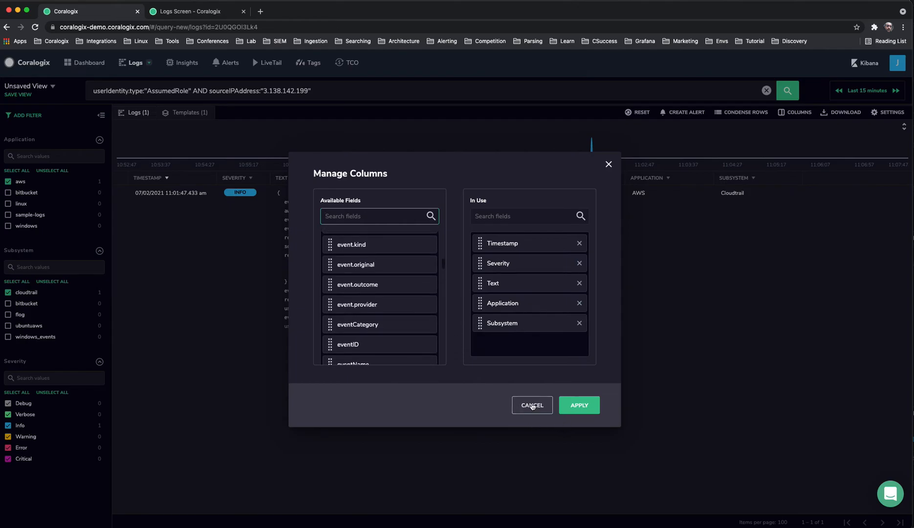
left_click(531, 405)
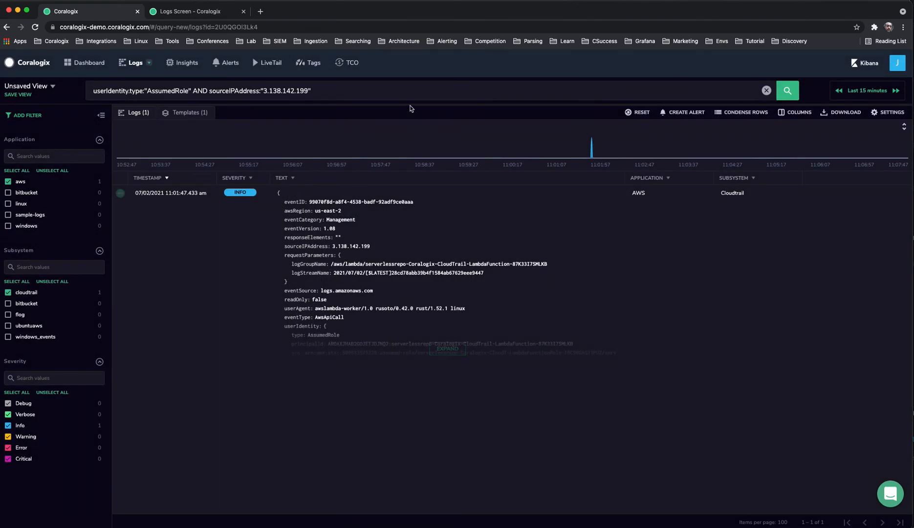
left_click(416, 90)
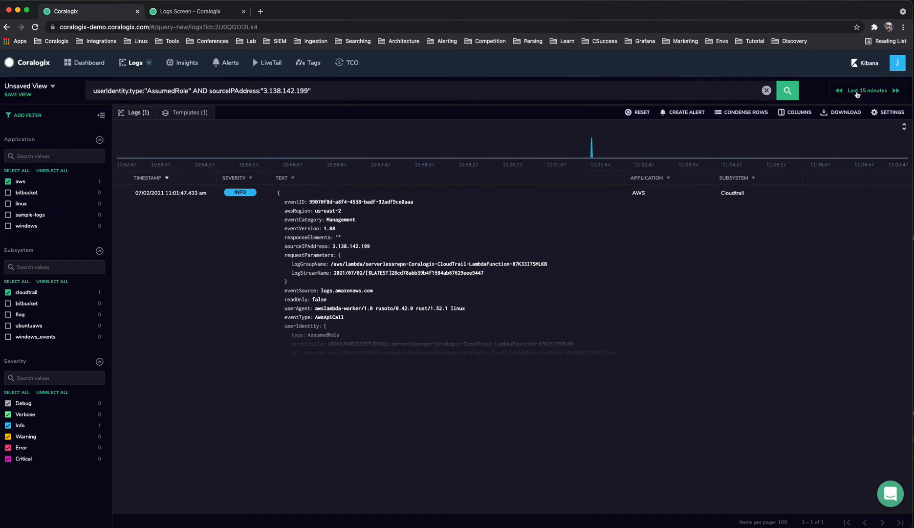
- Enable 'Refresh query automatically' in the time picker and briefly review the column manager
left_click(868, 90)
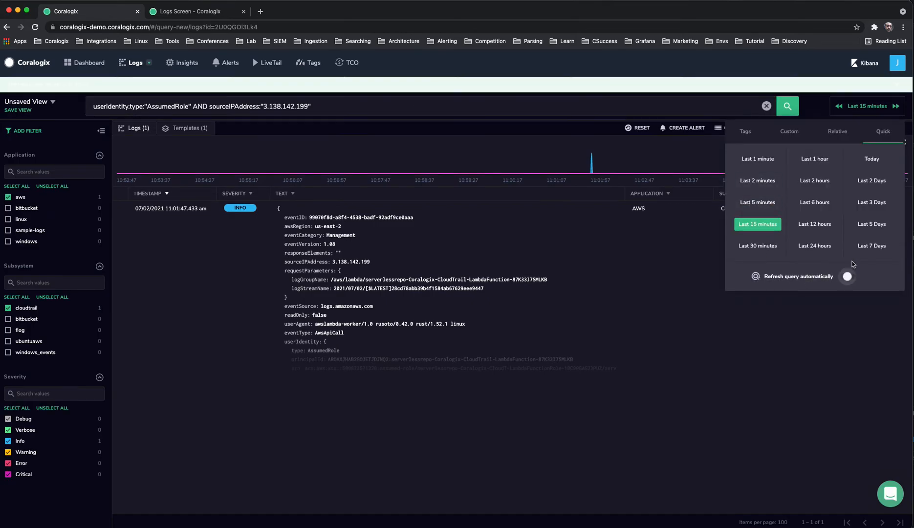
left_click(847, 277)
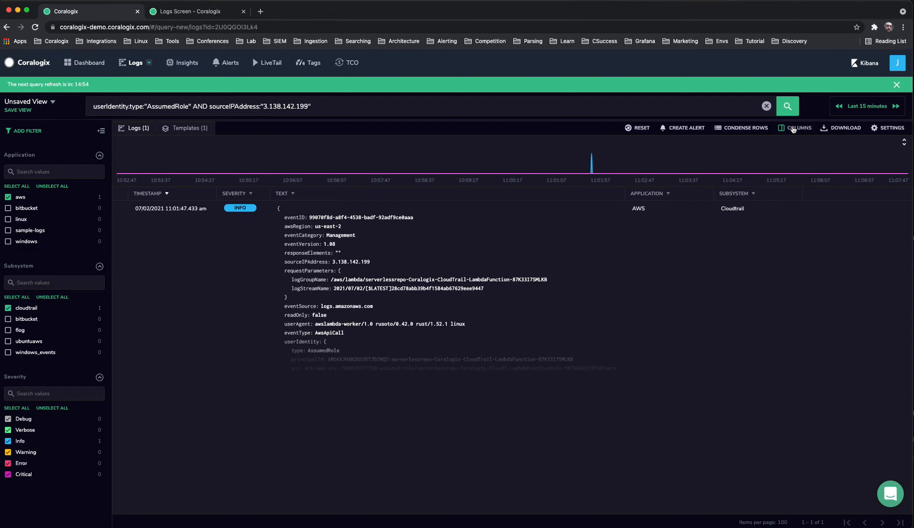
left_click(798, 129)
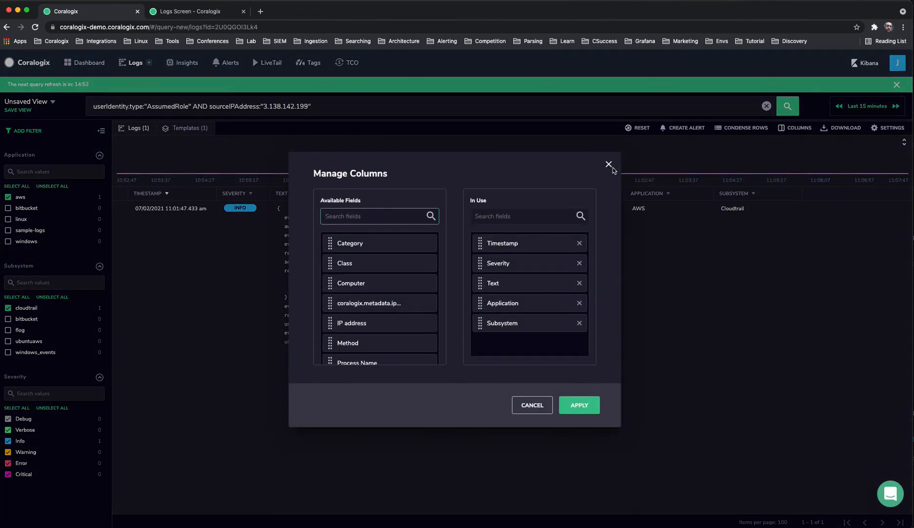
left_click(609, 165)
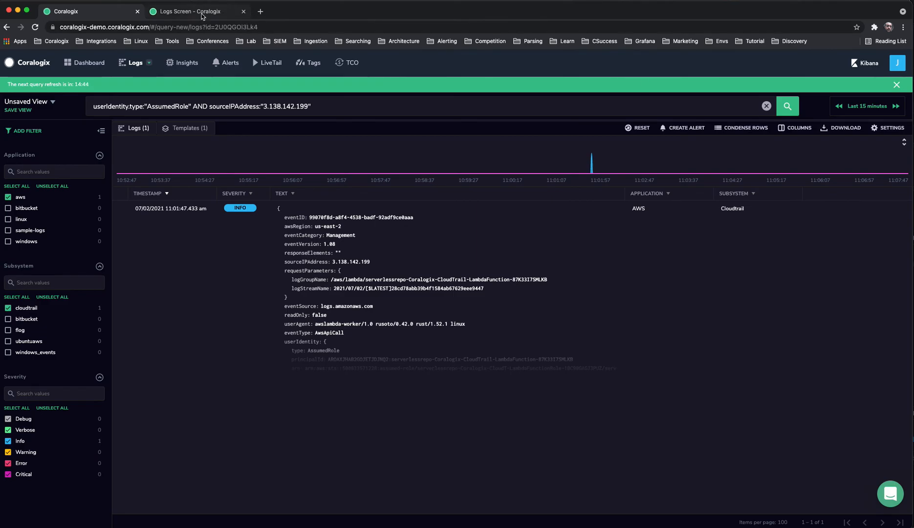
- Skim the logs screen tutorial page, return to the logs screen and start a support chat
left_click(194, 11)
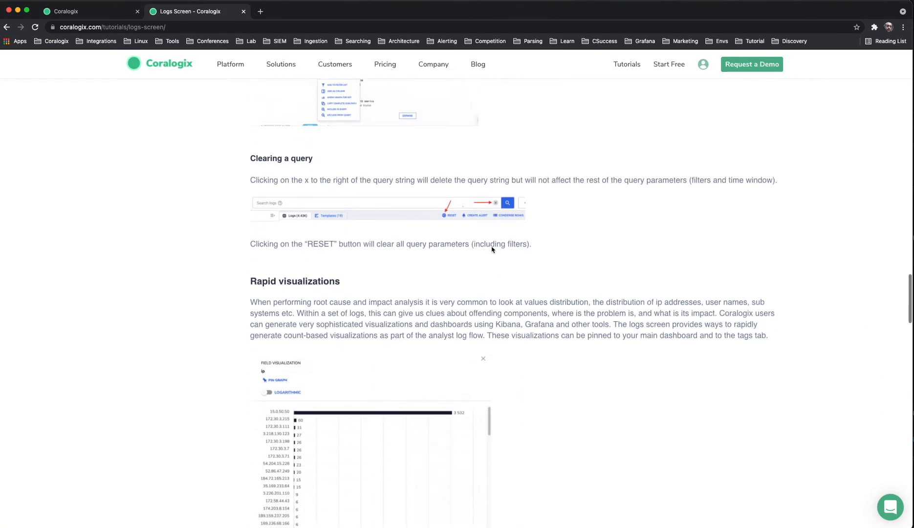
scroll("down", 3)
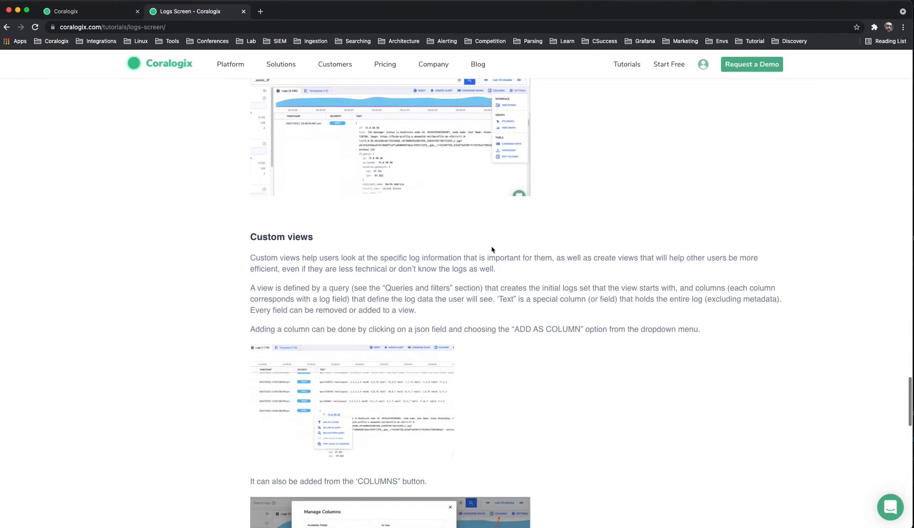
scroll("down", 3)
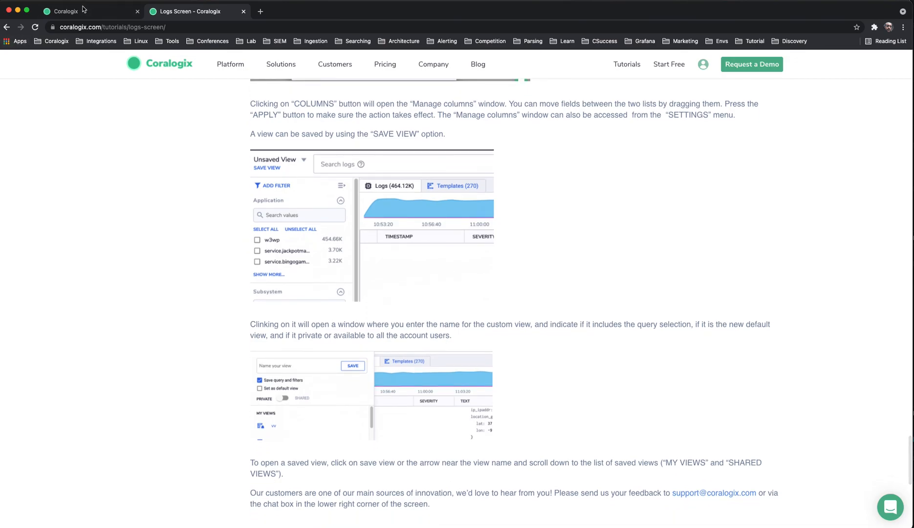
left_click(65, 10)
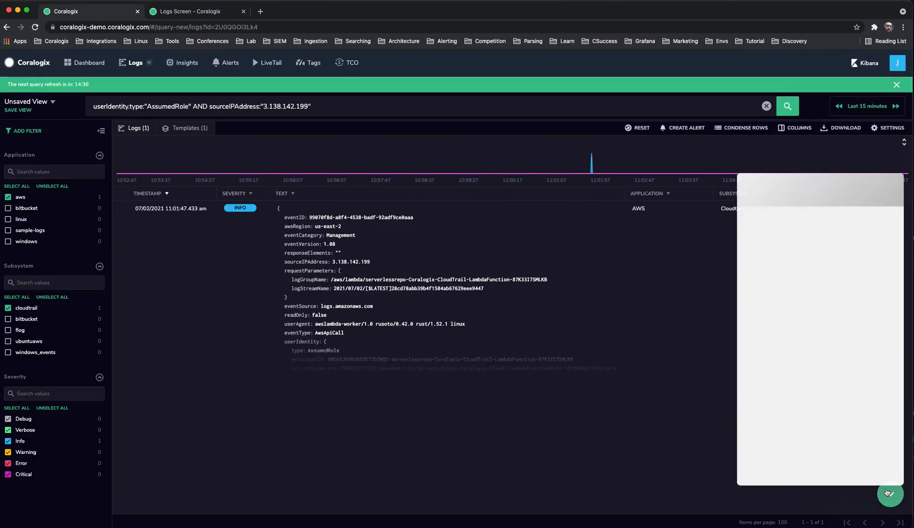
left_click(890, 493)
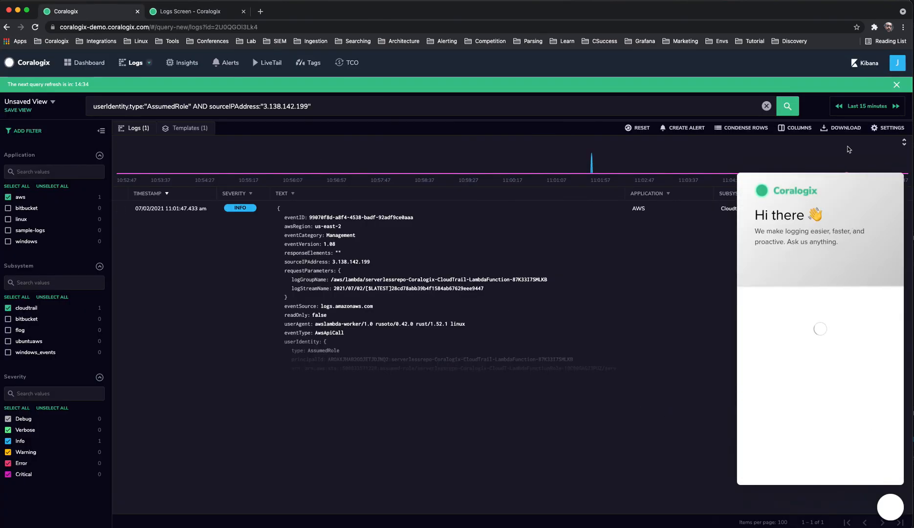